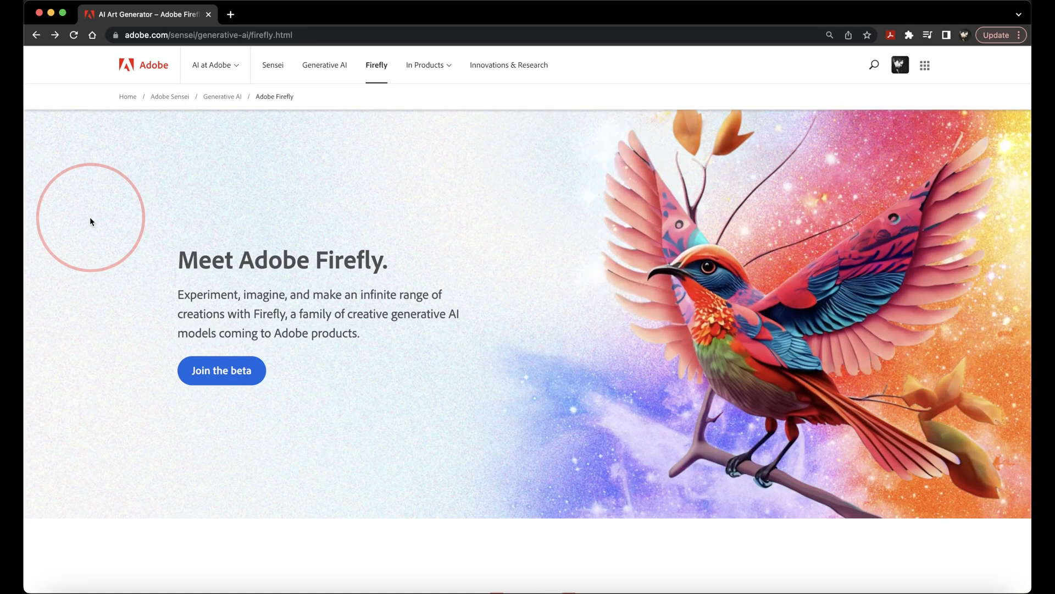
Browse the Firefly community gallery, then return to the Firefly beta home page
{"action": "left_click", "coordinate": [221, 370]}
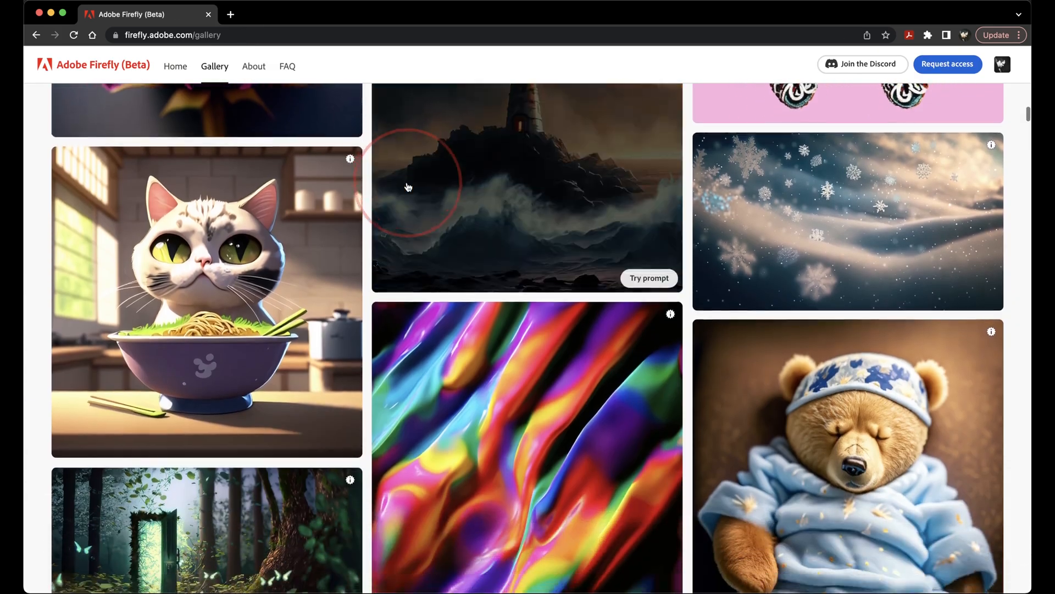
{"action": "scroll", "scroll_direction": "down", "scroll_amount": 3}
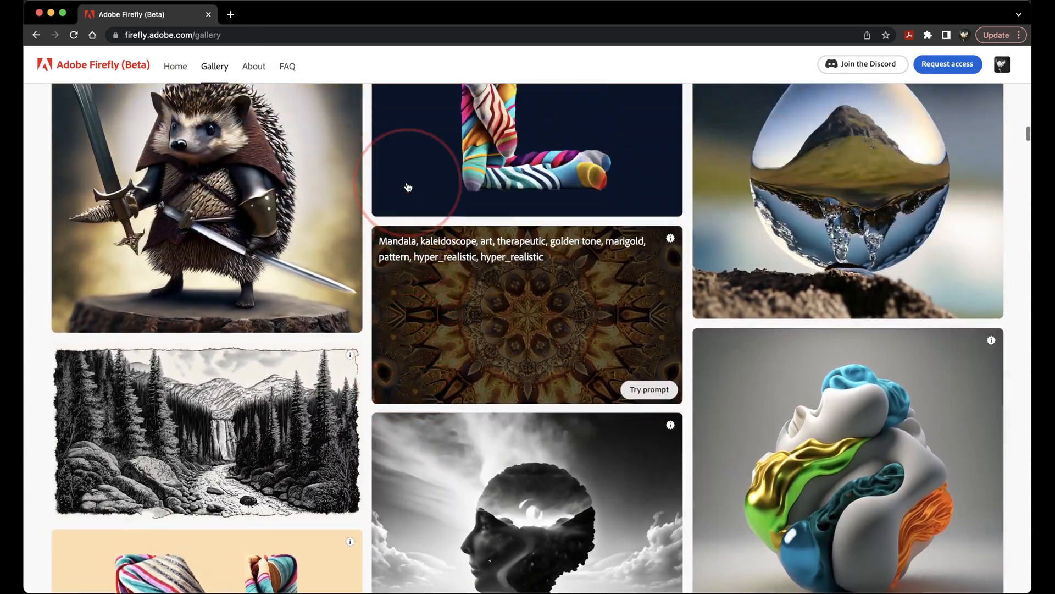
{"action": "scroll", "scroll_direction": "up", "scroll_amount": 3}
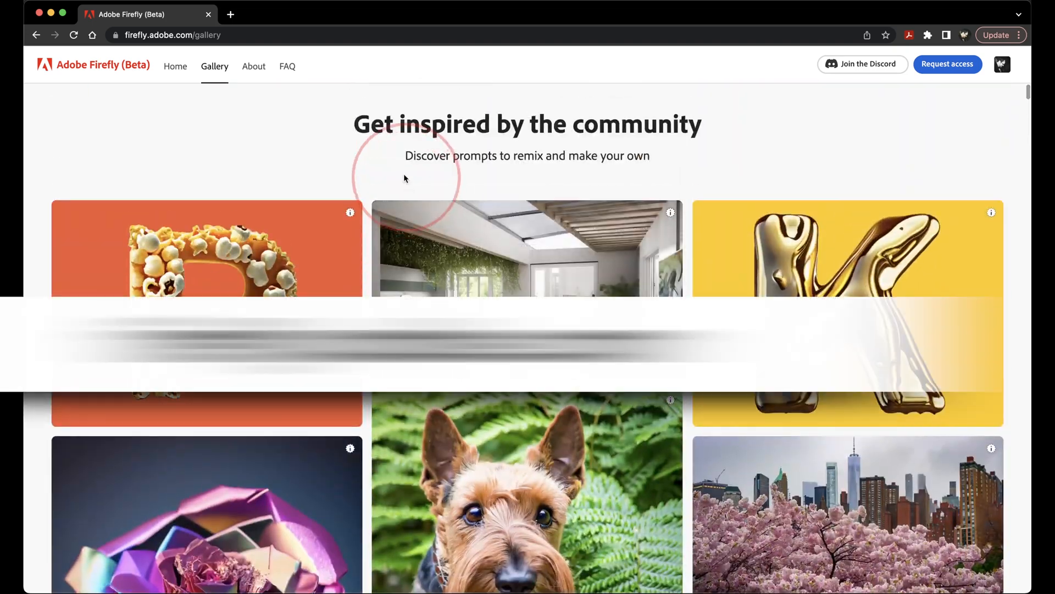
{"action": "left_click", "coordinate": [175, 66]}
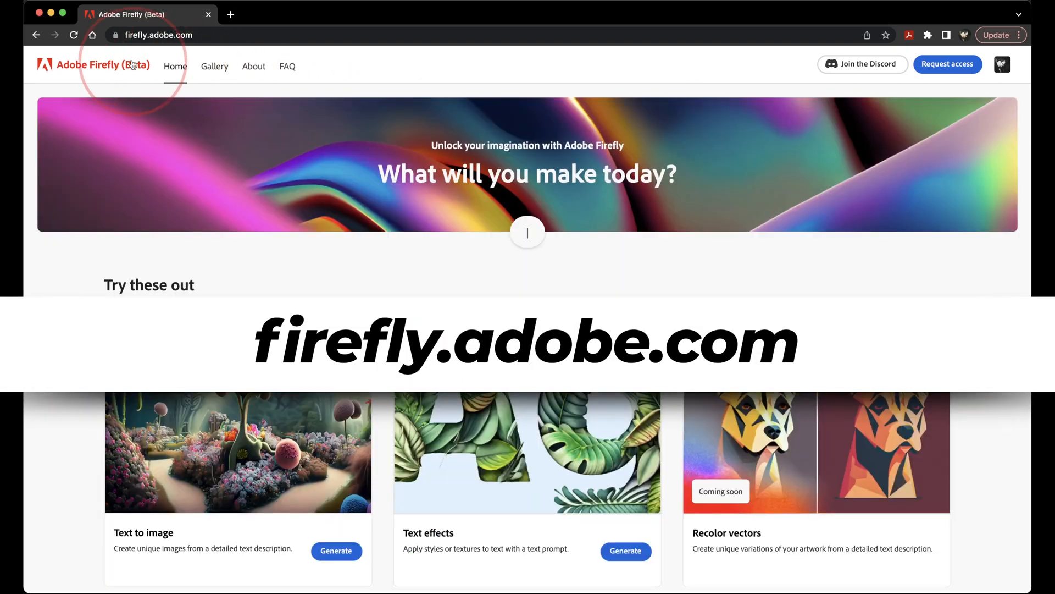
{"action": "type", "text": "painting of mountains and trees"}
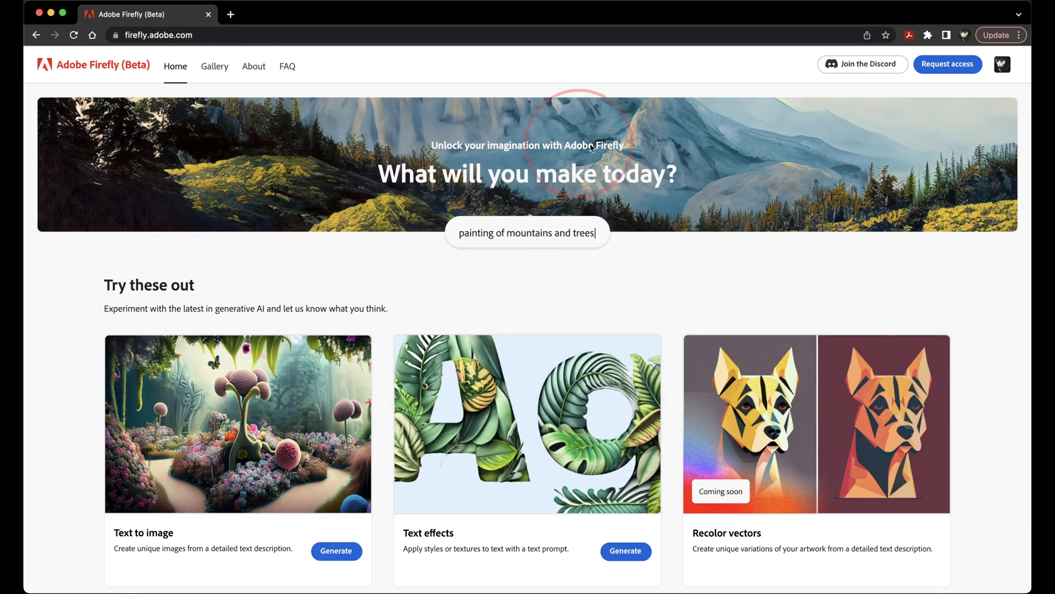
Request Firefly beta access and submit the application with a note about tutorials and AI artwork
{"action": "left_click", "coordinate": [946, 64]}
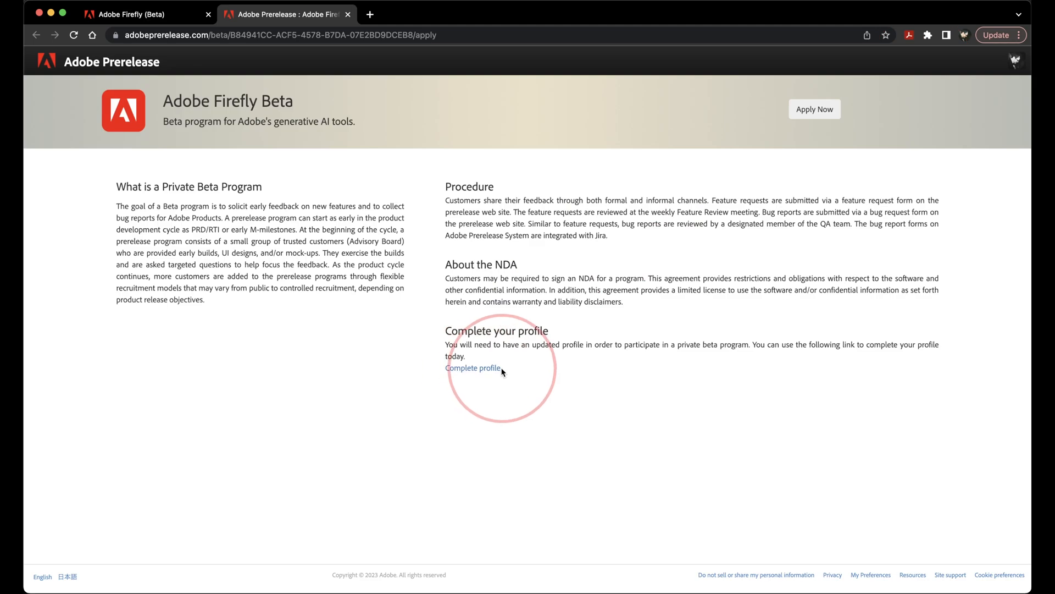
{"action": "mouse_move", "coordinate": [697, 164]}
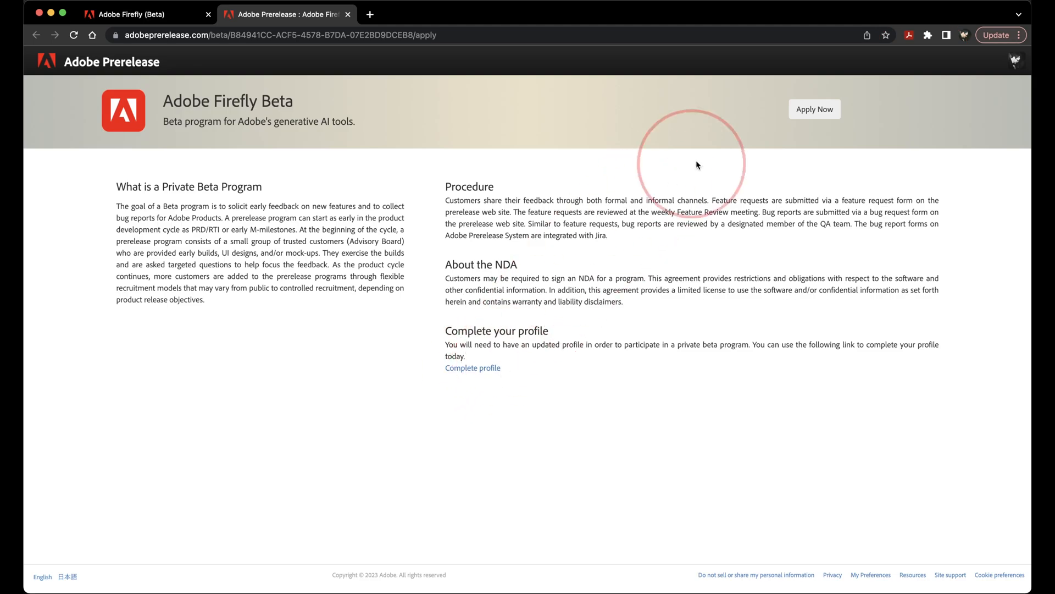
{"action": "left_click", "coordinate": [814, 109]}
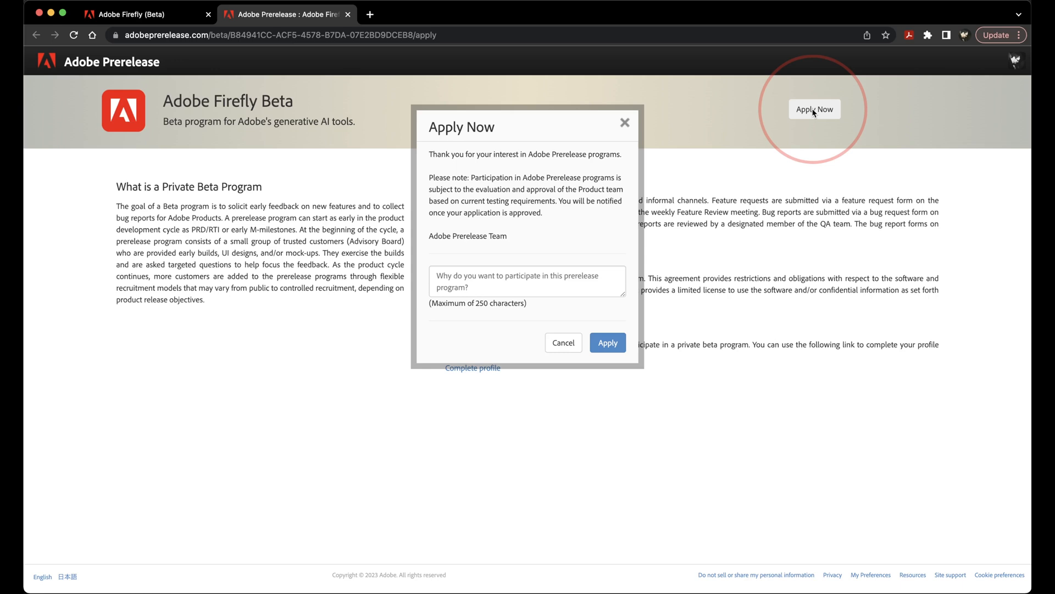
{"action": "type", "text": "tutorials, helping others learn new technology. I've been using AI to create new artwork, and help push my video production further."}
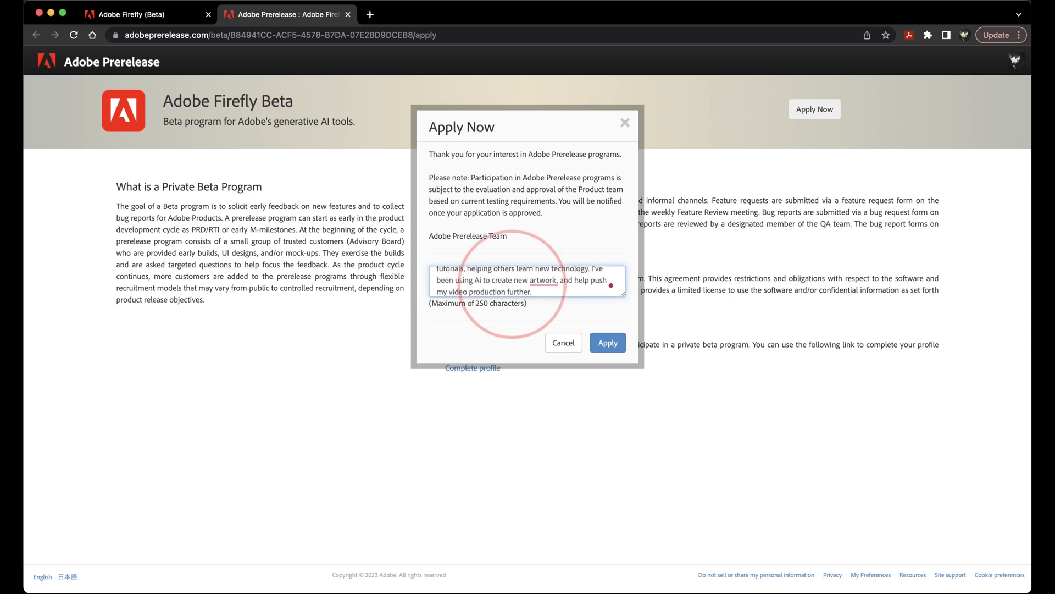
{"action": "left_click", "coordinate": [607, 343]}
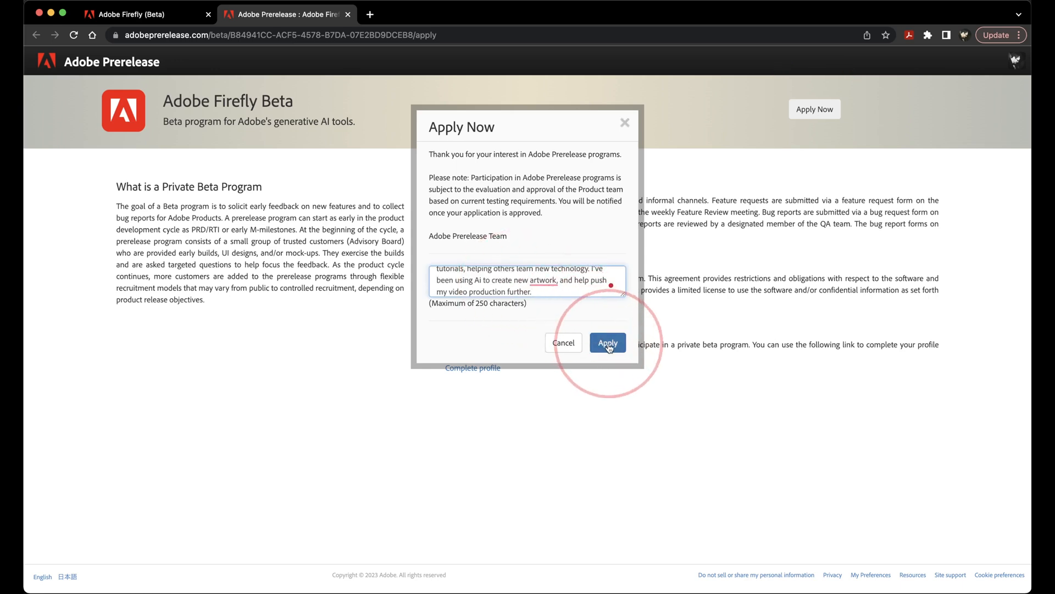
{"action": "left_click", "coordinate": [607, 343]}
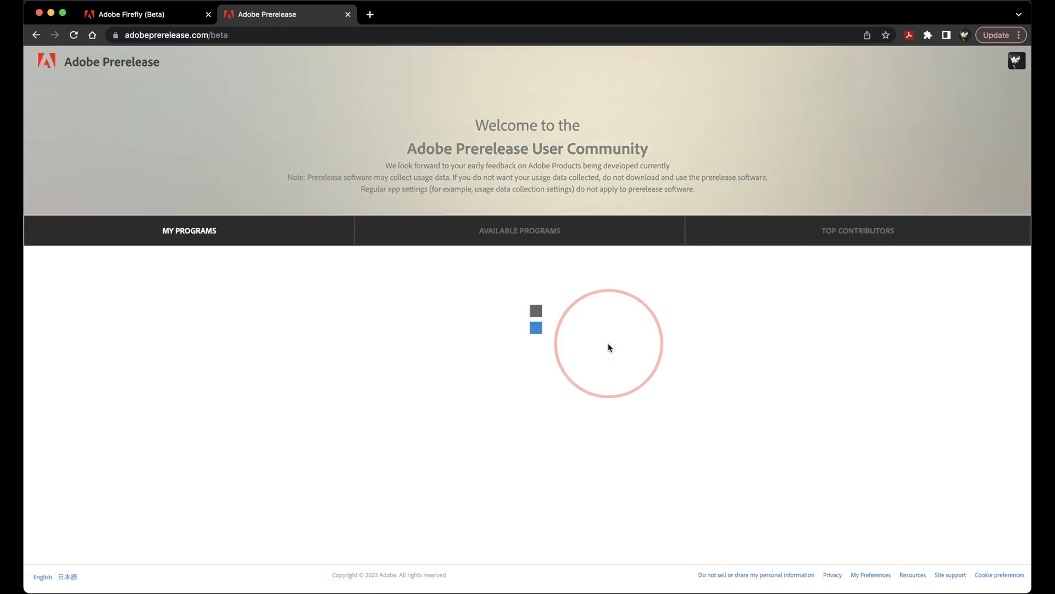
Show Available Programs and find the Adobe Firefly Beta card marked Awaiting Approval
{"action": "left_click", "coordinate": [519, 230]}
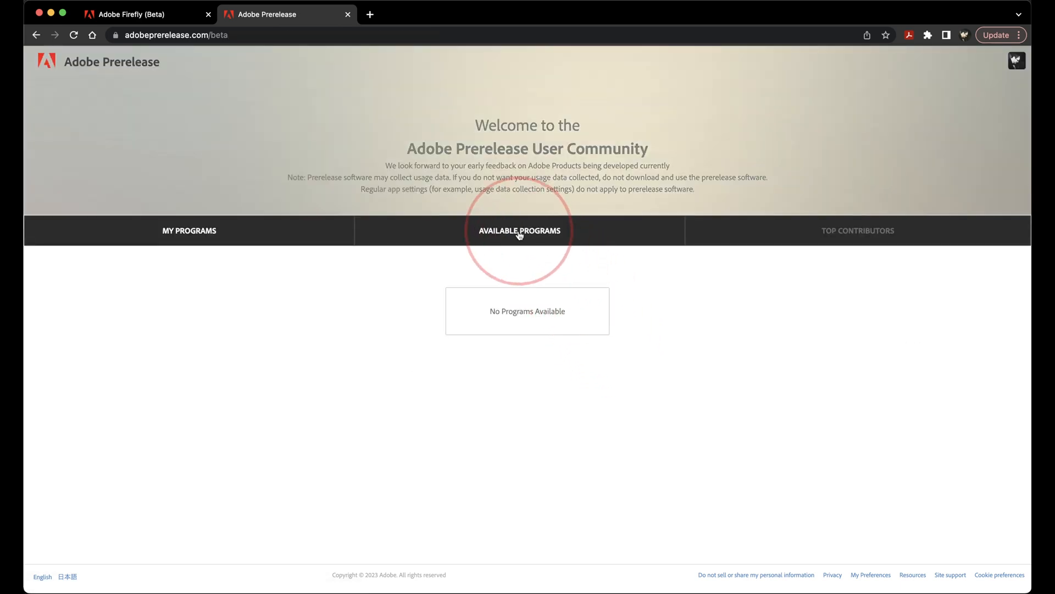
{"action": "left_click", "coordinate": [520, 230]}
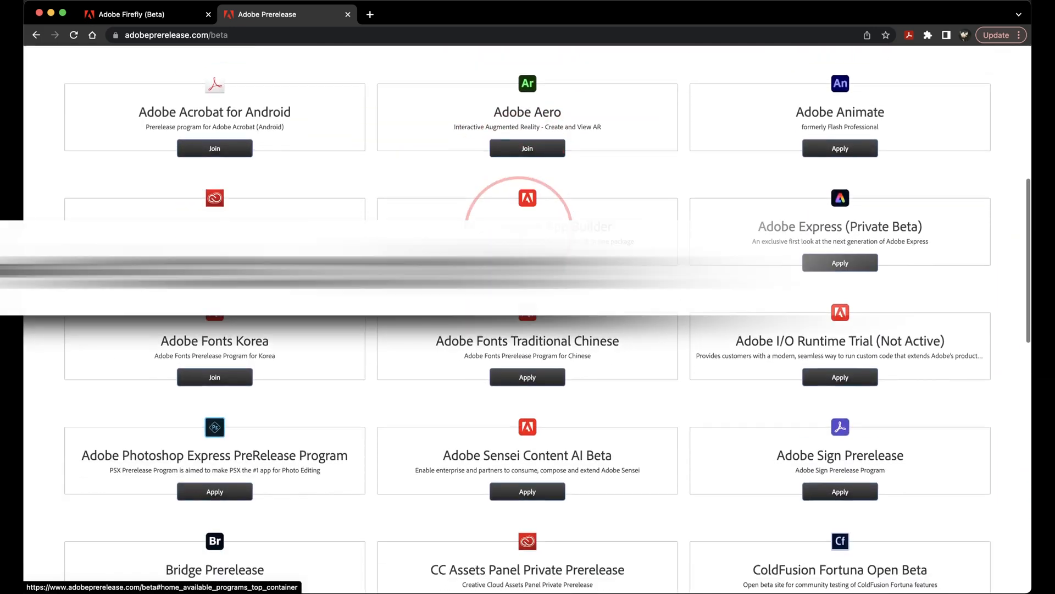
{"action": "scroll", "scroll_direction": "down", "scroll_amount": 3}
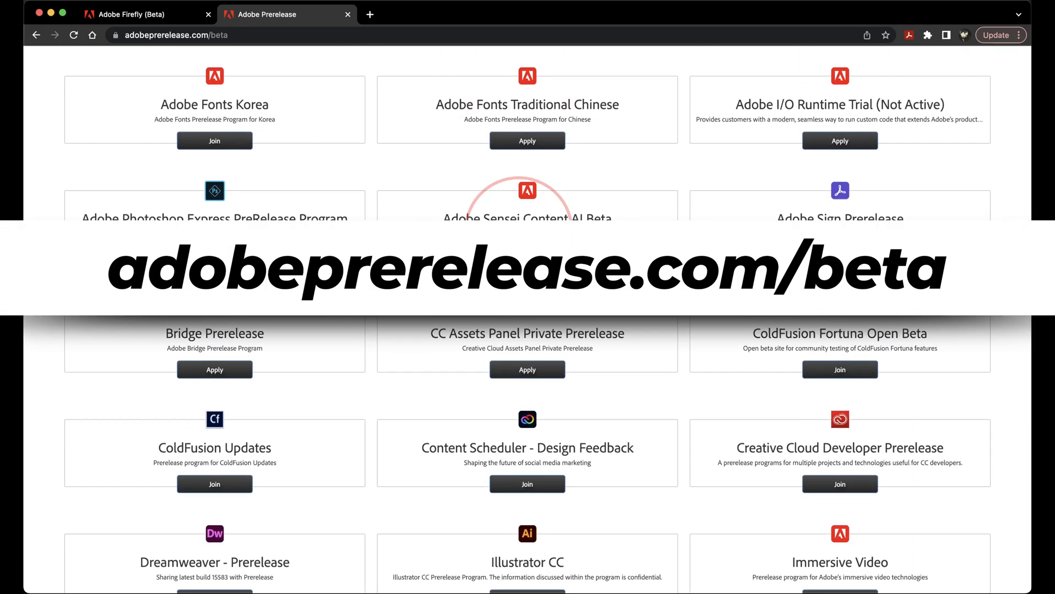
{"action": "scroll", "scroll_direction": "down", "scroll_amount": 3}
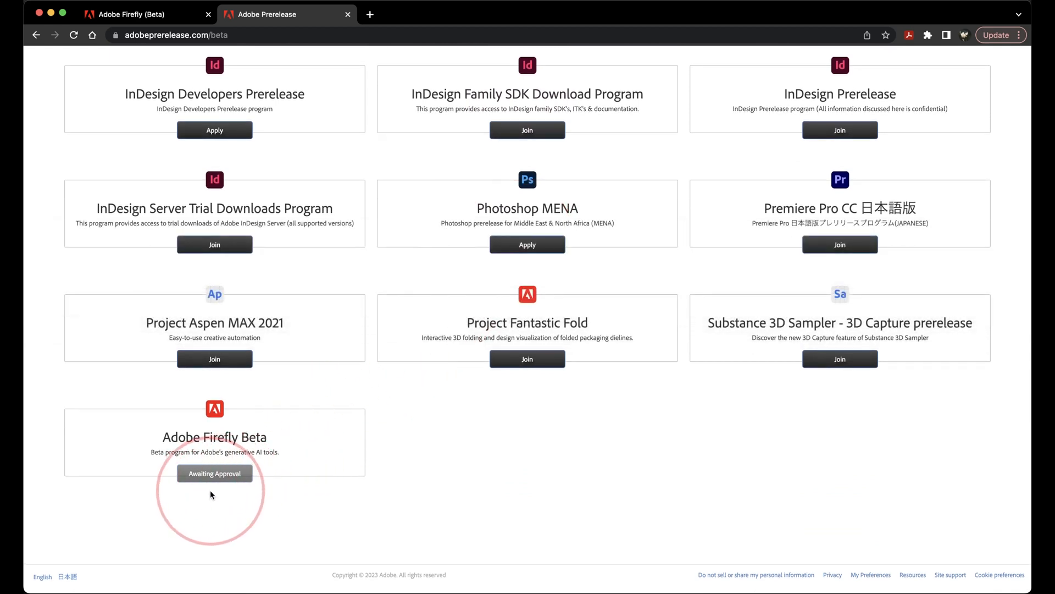
{"action": "mouse_move", "coordinate": [223, 508]}
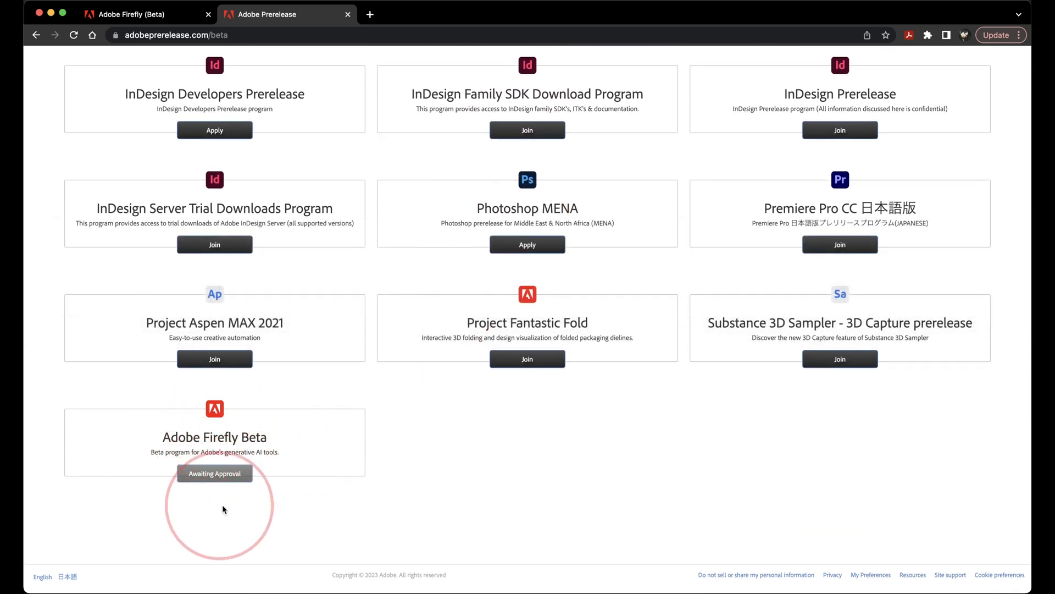
{"action": "mouse_move", "coordinate": [219, 494]}
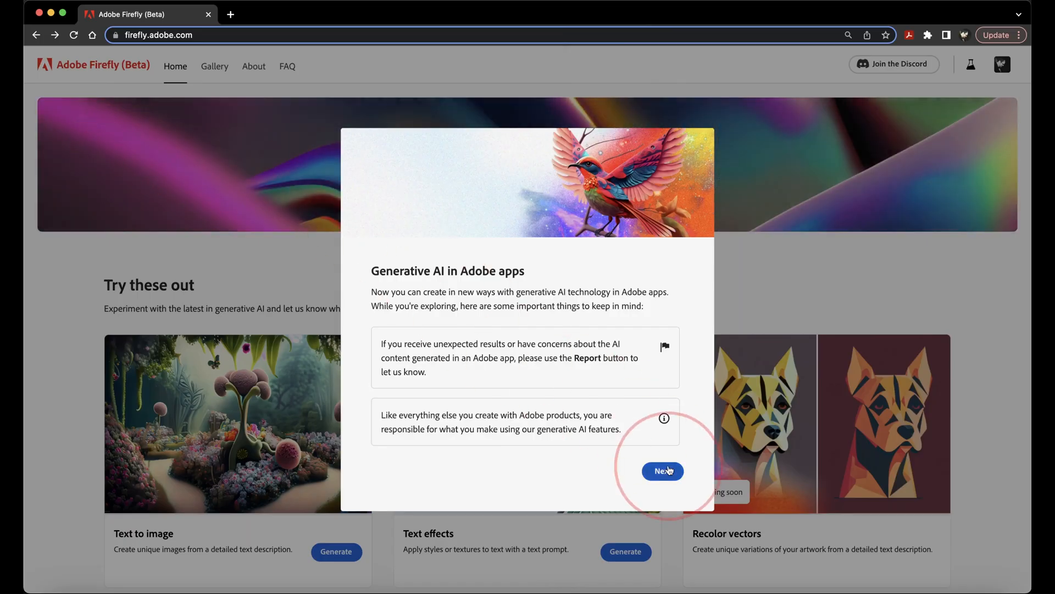
Move through and accept the Generative AI content guidelines dialog
{"action": "left_click", "coordinate": [661, 470]}
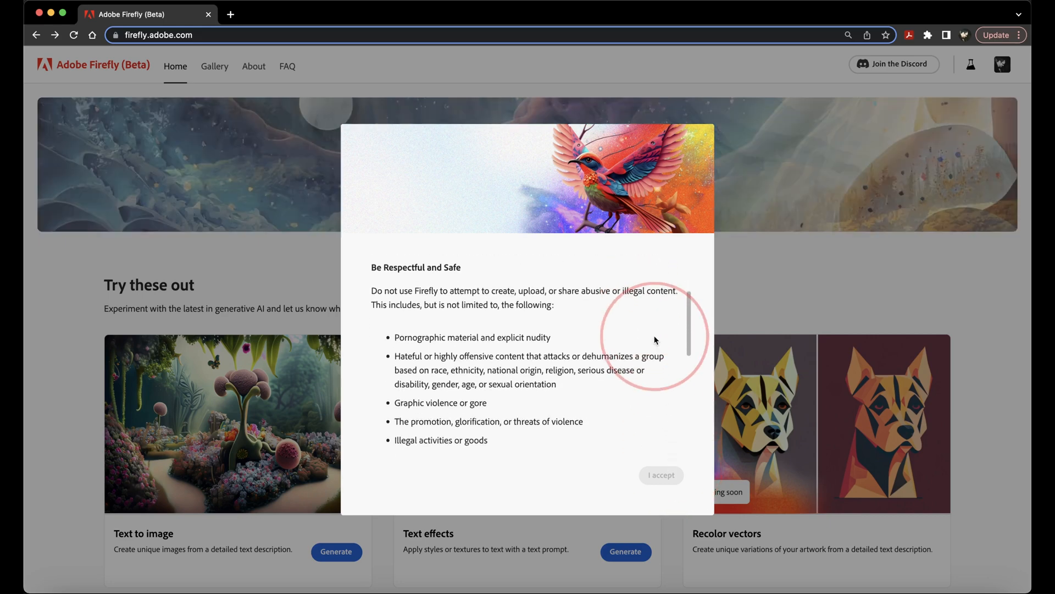
{"action": "scroll", "scroll_direction": "down", "scroll_amount": 3}
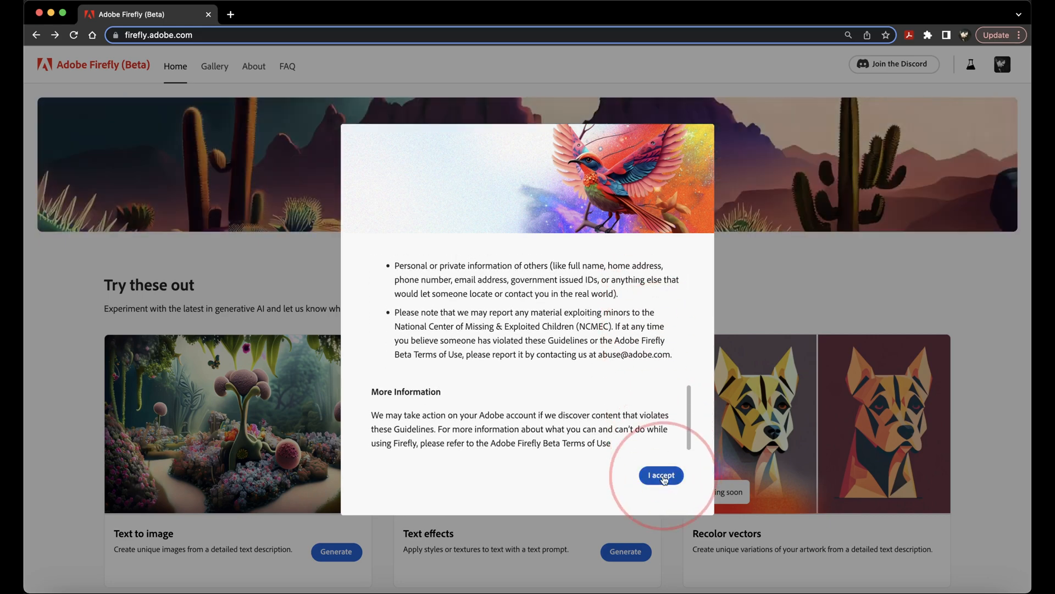
{"action": "left_click", "coordinate": [660, 475]}
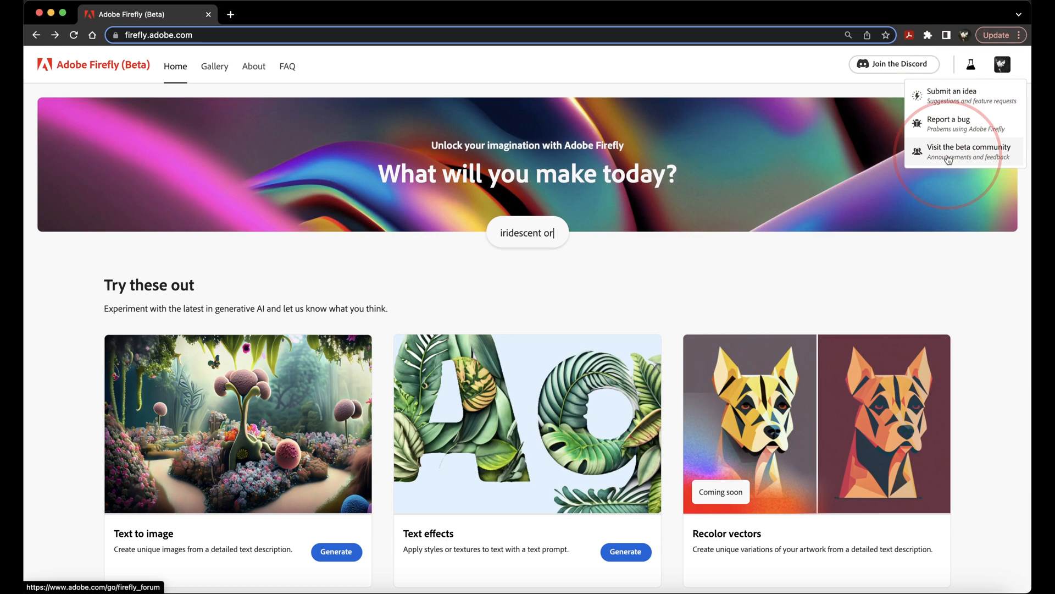
{"action": "type", "text": "painting of mountains and"}
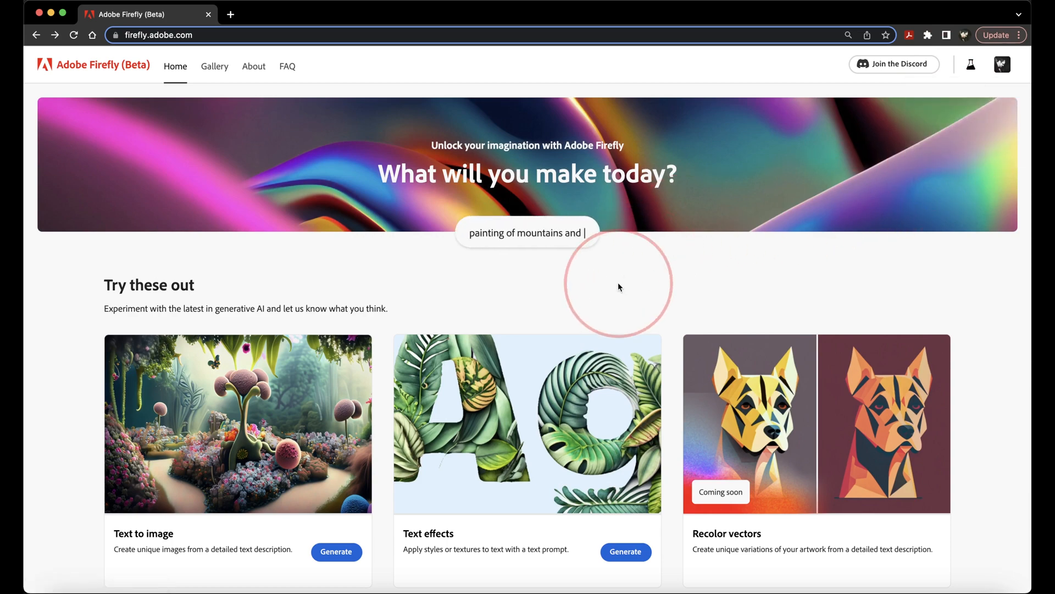
{"action": "type", "text": "trees"}
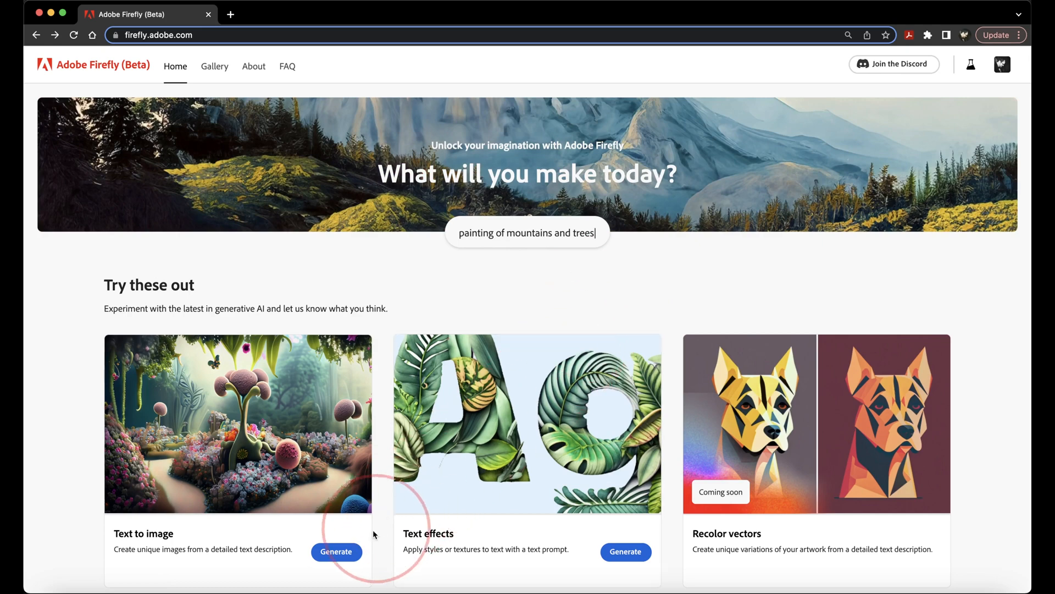
Start Text to image and step through its welcome introduction to Done
{"action": "left_click", "coordinate": [336, 551]}
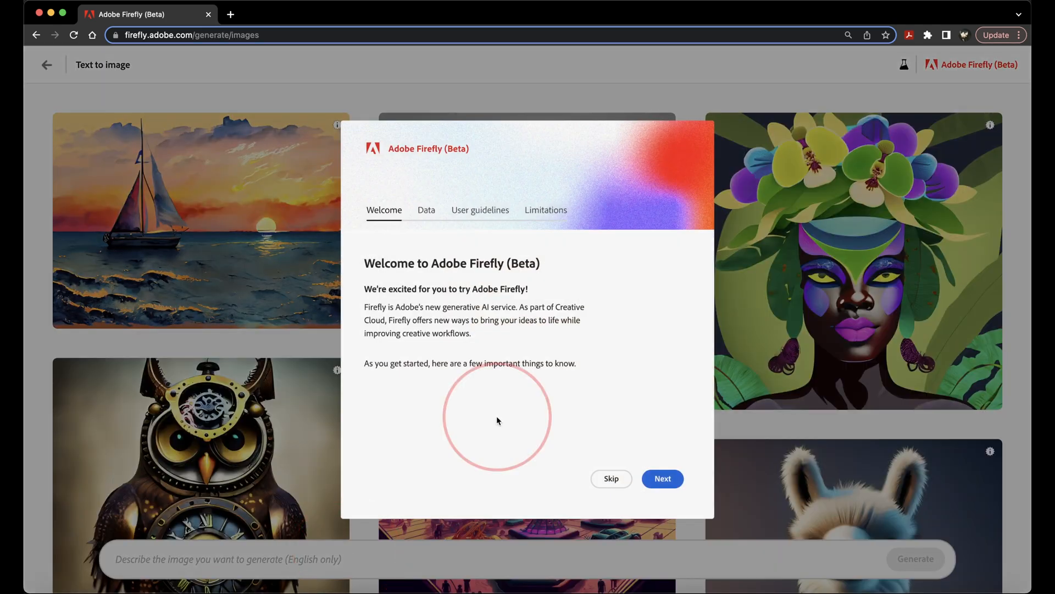
{"action": "mouse_move", "coordinate": [662, 479]}
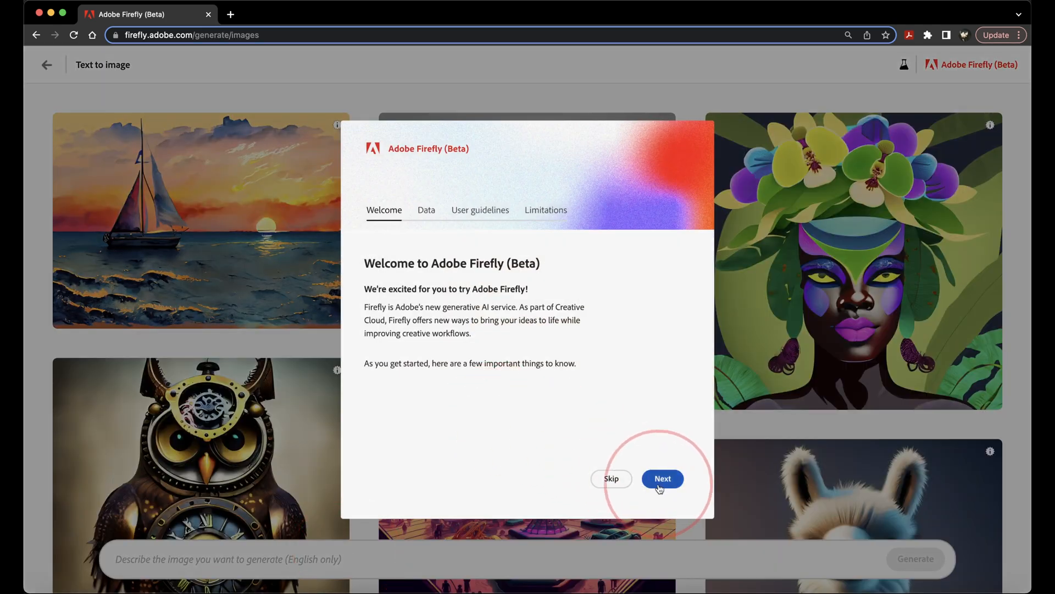
{"action": "left_click", "coordinate": [662, 478]}
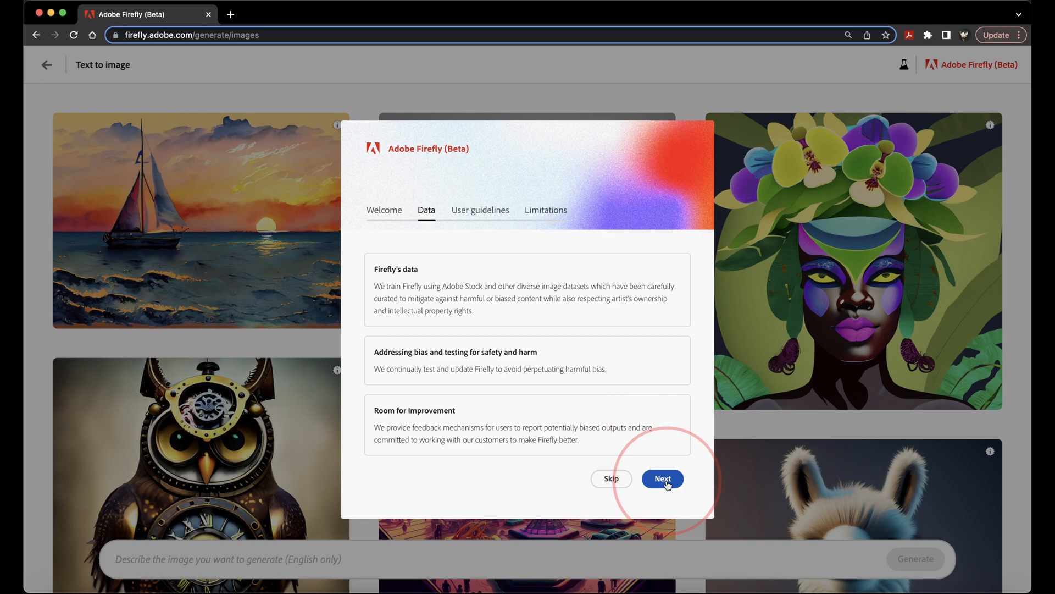
{"action": "left_click", "coordinate": [662, 478]}
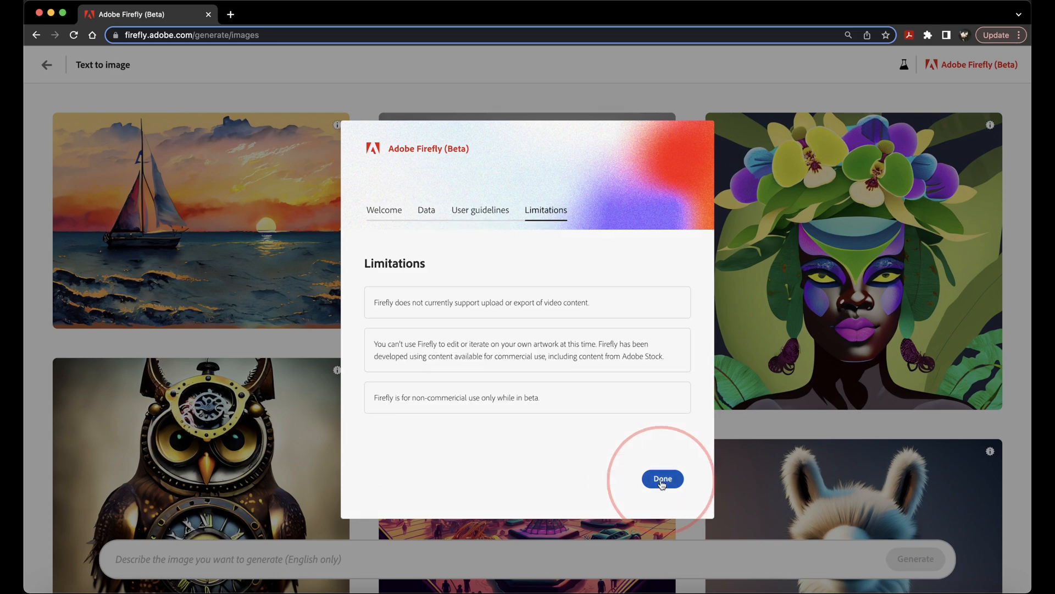
{"action": "left_click", "coordinate": [662, 479]}
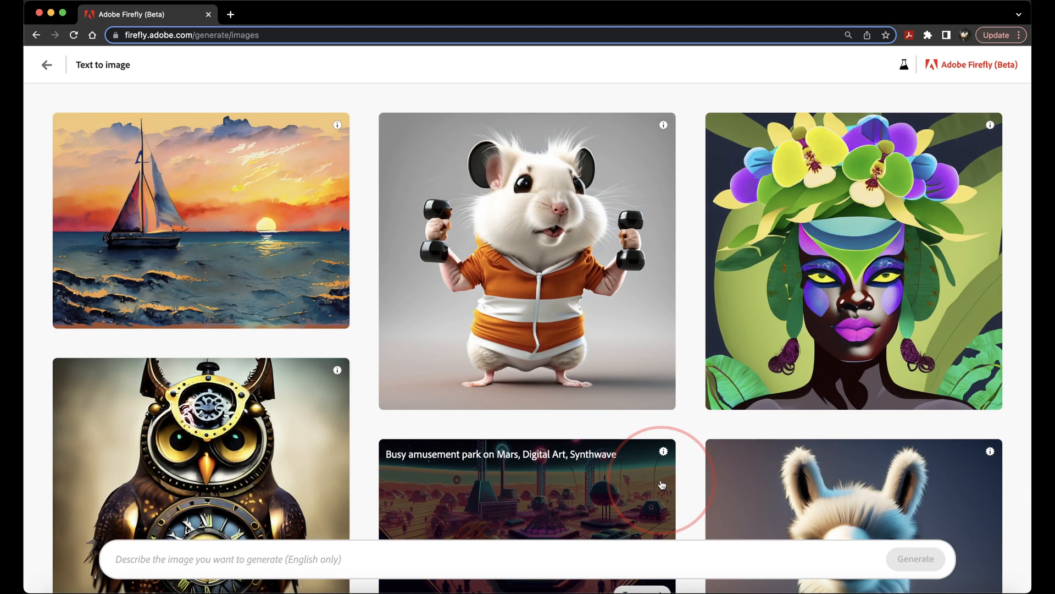
{"action": "mouse_move", "coordinate": [361, 529]}
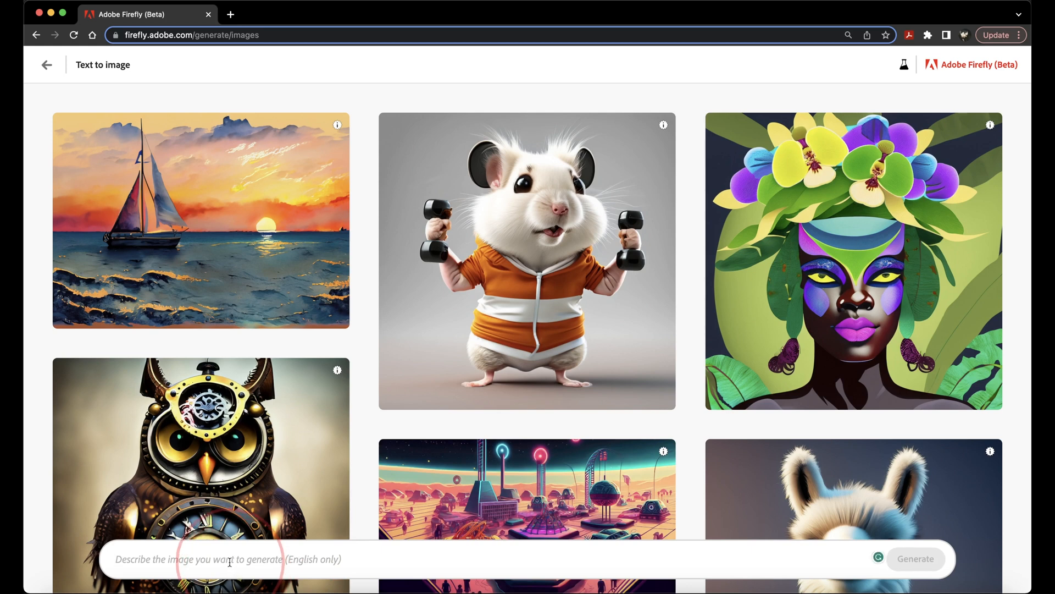
Generate images for the prompt "sunset over snow peaked mountains"
{"action": "type", "text": "sunset ov"}
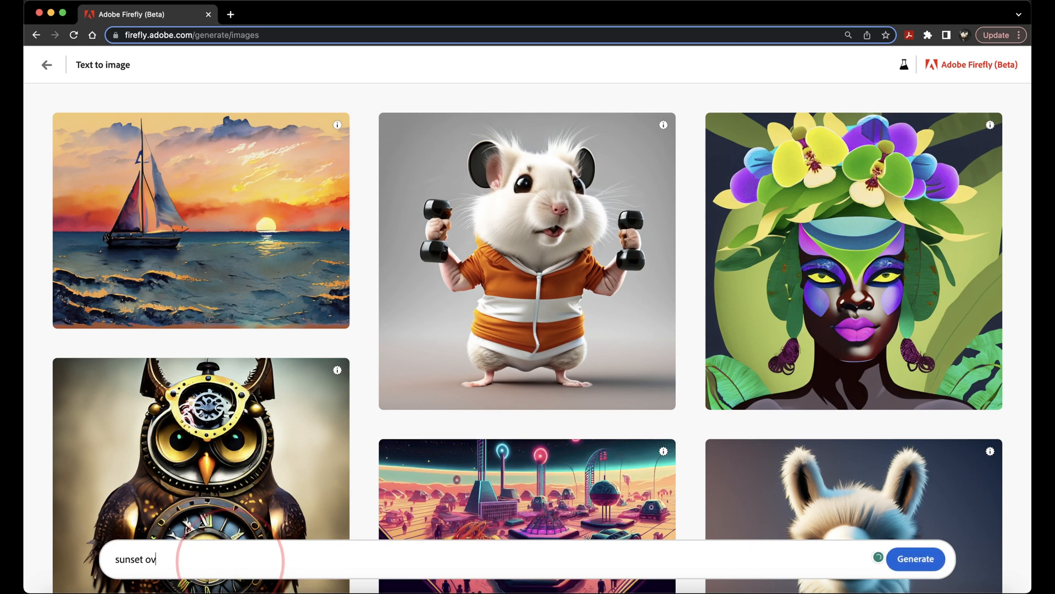
{"action": "type", "text": "er snow peaked moun"}
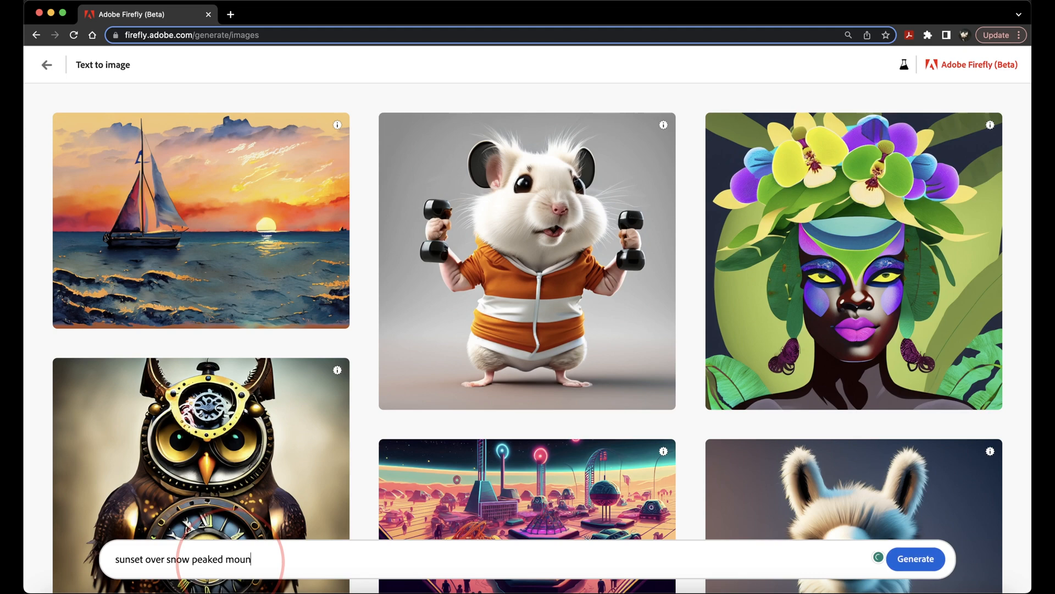
{"action": "type", "text": "tains"}
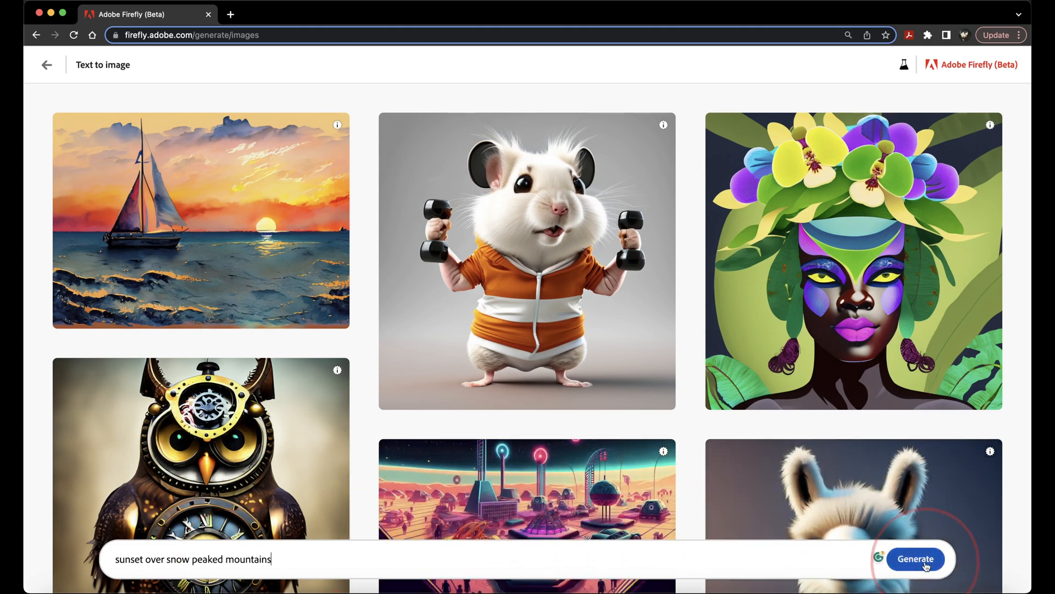
{"action": "left_click", "coordinate": [915, 559]}
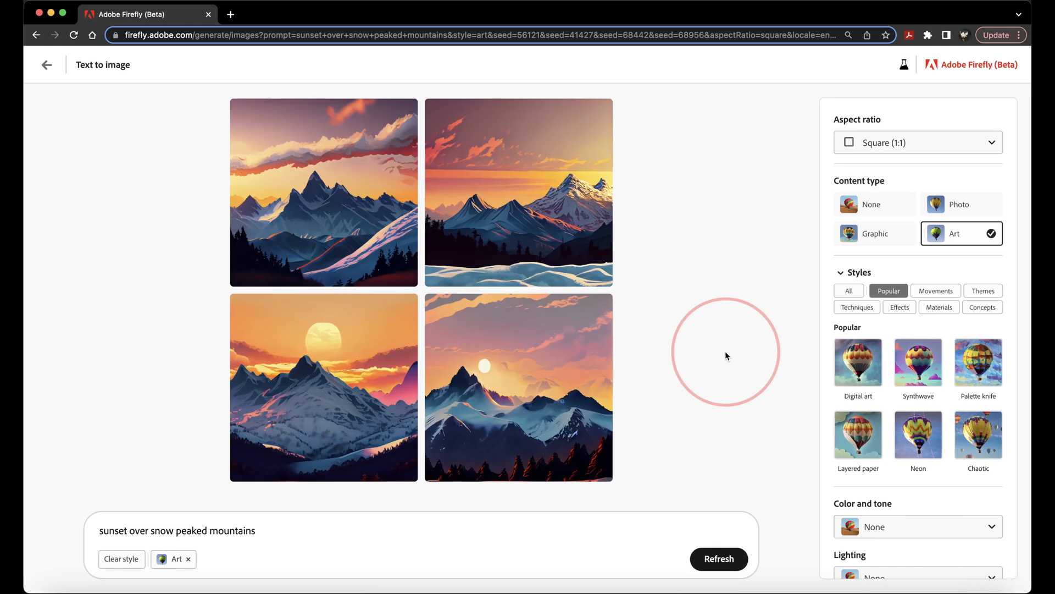
{"action": "mouse_move", "coordinate": [874, 233]}
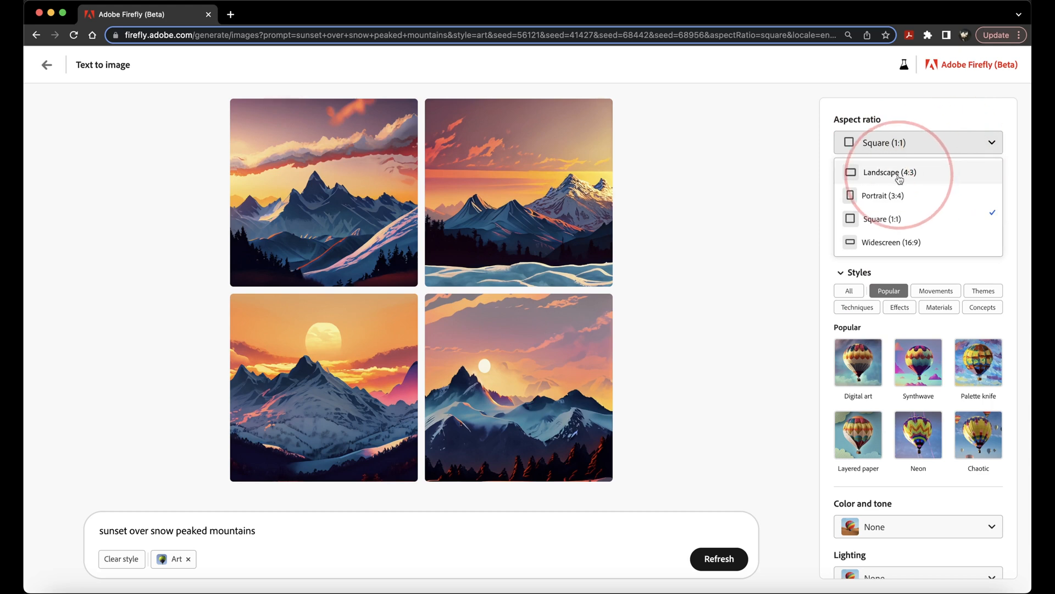
{"action": "mouse_move", "coordinate": [893, 227]}
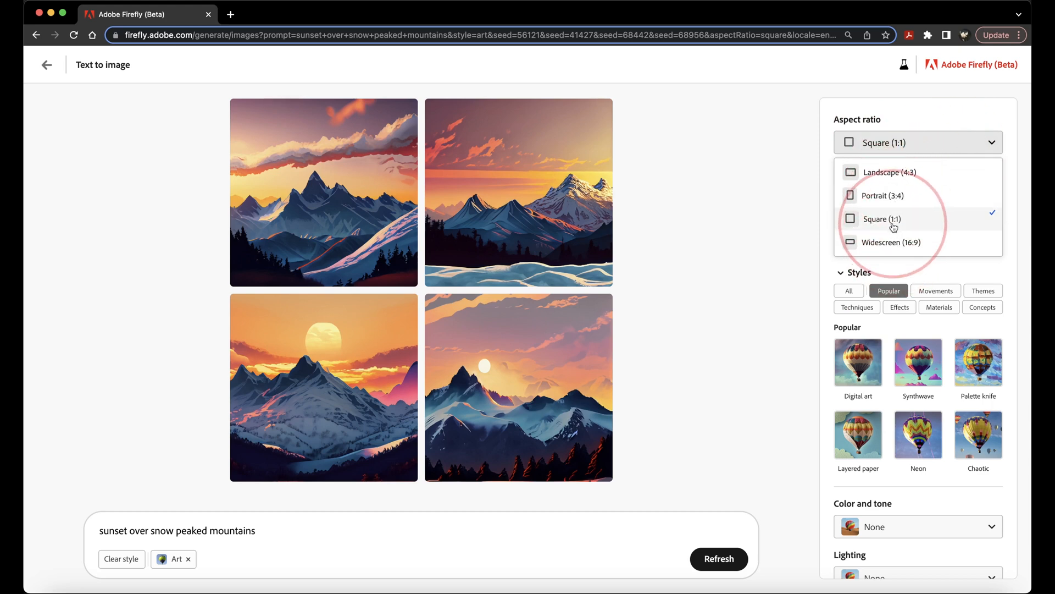
Switch the results to Portrait (3:4) aspect ratio and Photo content type
{"action": "left_click", "coordinate": [883, 196]}
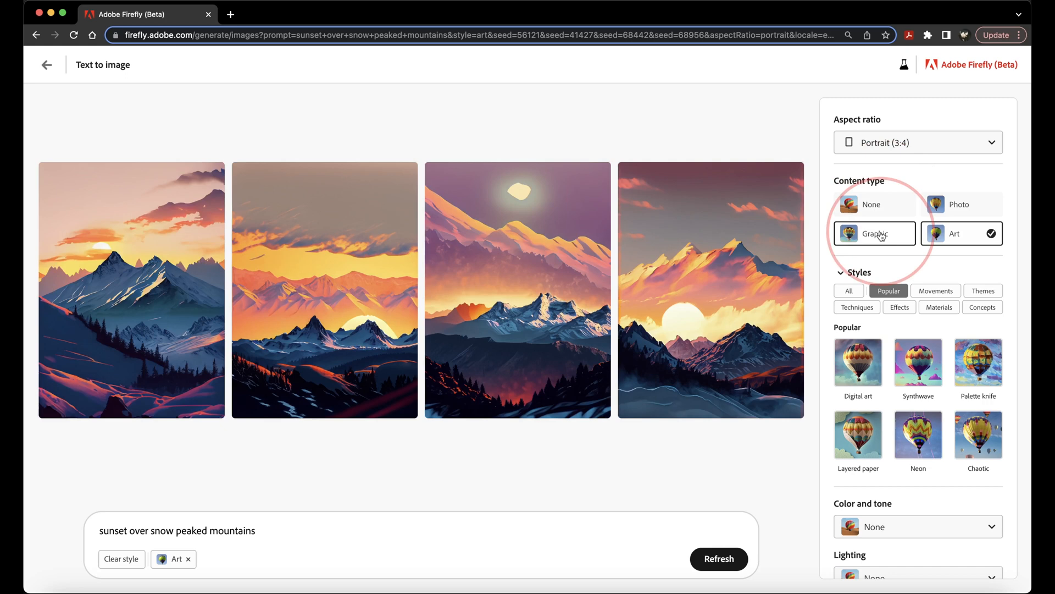
{"action": "mouse_move", "coordinate": [948, 214]}
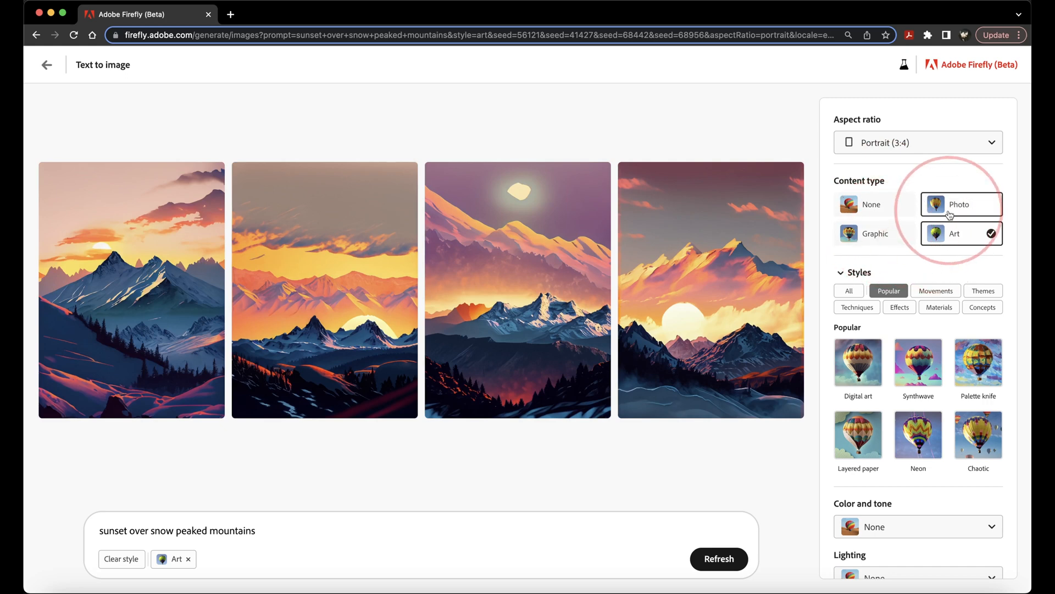
{"action": "left_click", "coordinate": [961, 205]}
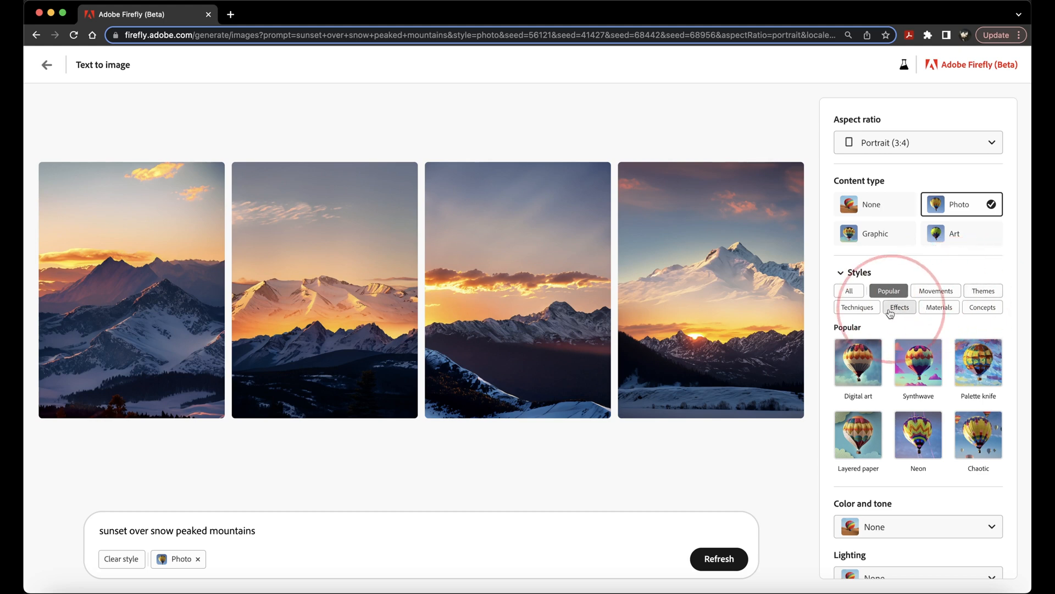
{"action": "left_click", "coordinate": [982, 237]}
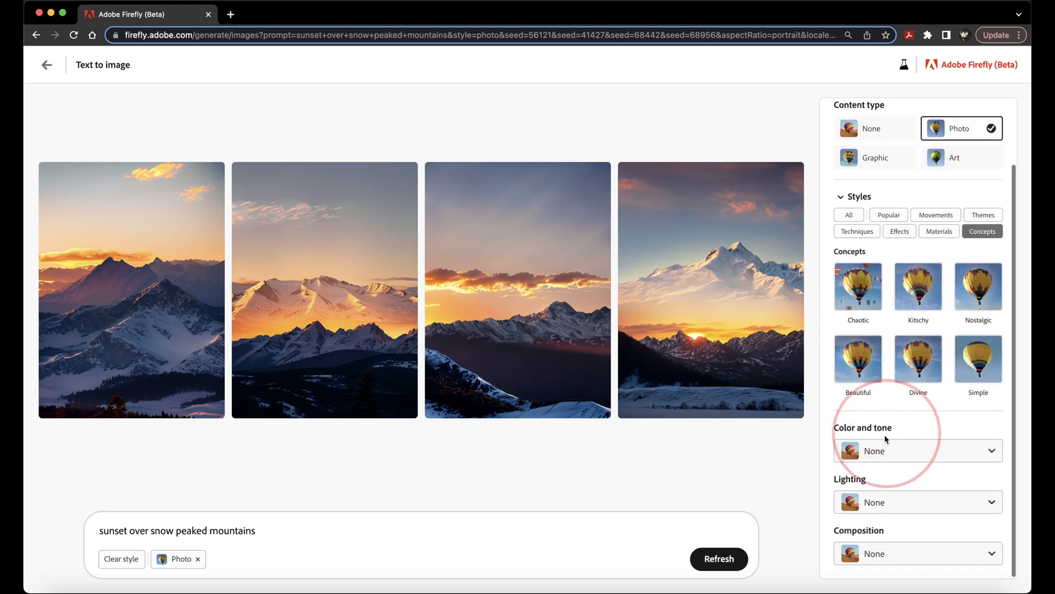
Regenerate with Warm tone, Golden hour lighting and Narrow depth of field styles
{"action": "left_click", "coordinate": [916, 451]}
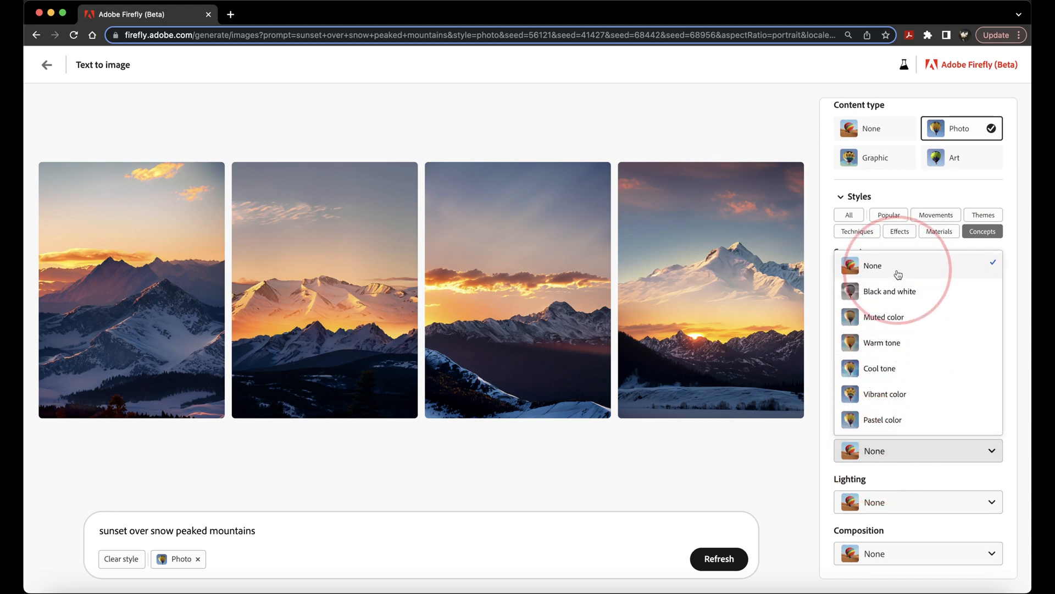
{"action": "mouse_move", "coordinate": [895, 420]}
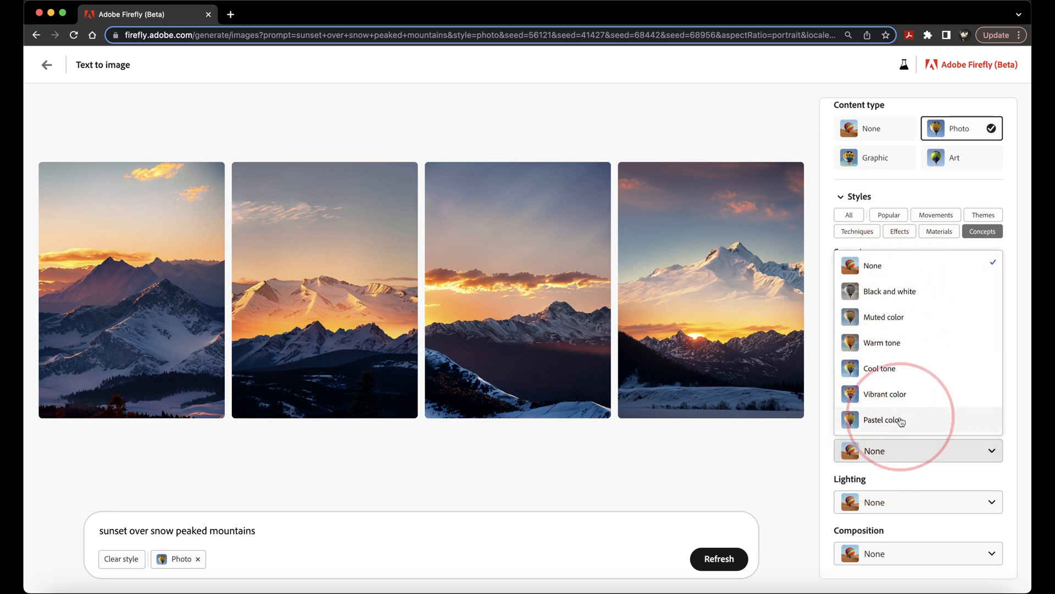
{"action": "left_click", "coordinate": [881, 343]}
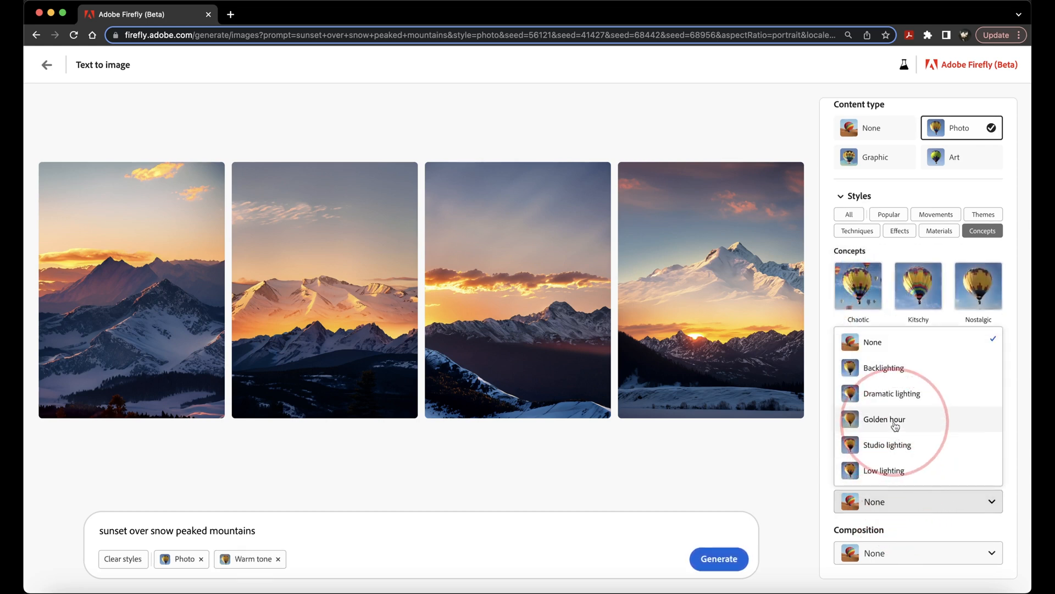
{"action": "left_click", "coordinate": [884, 419]}
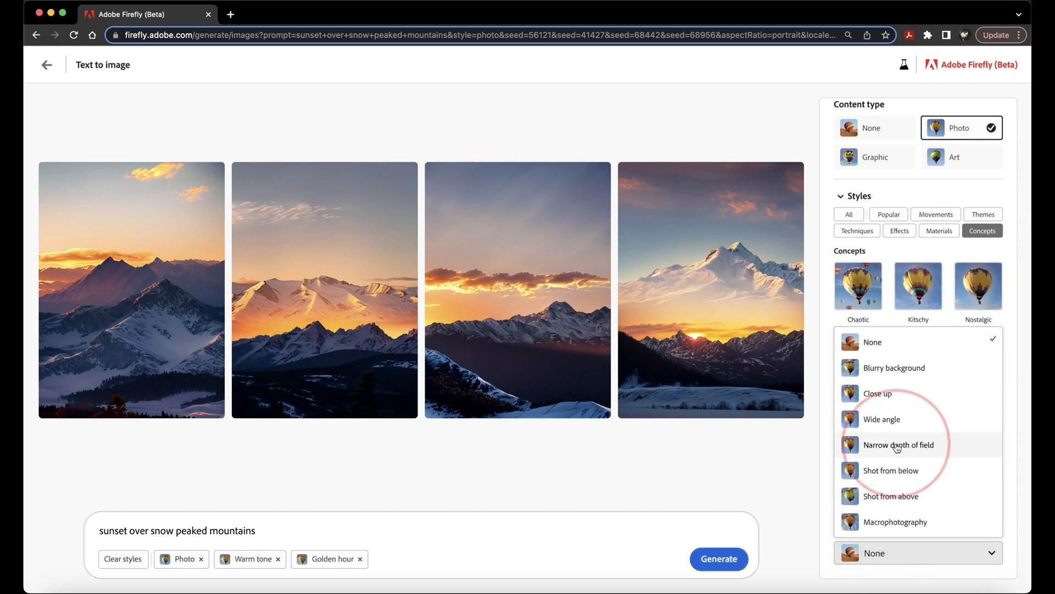
{"action": "left_click", "coordinate": [899, 444]}
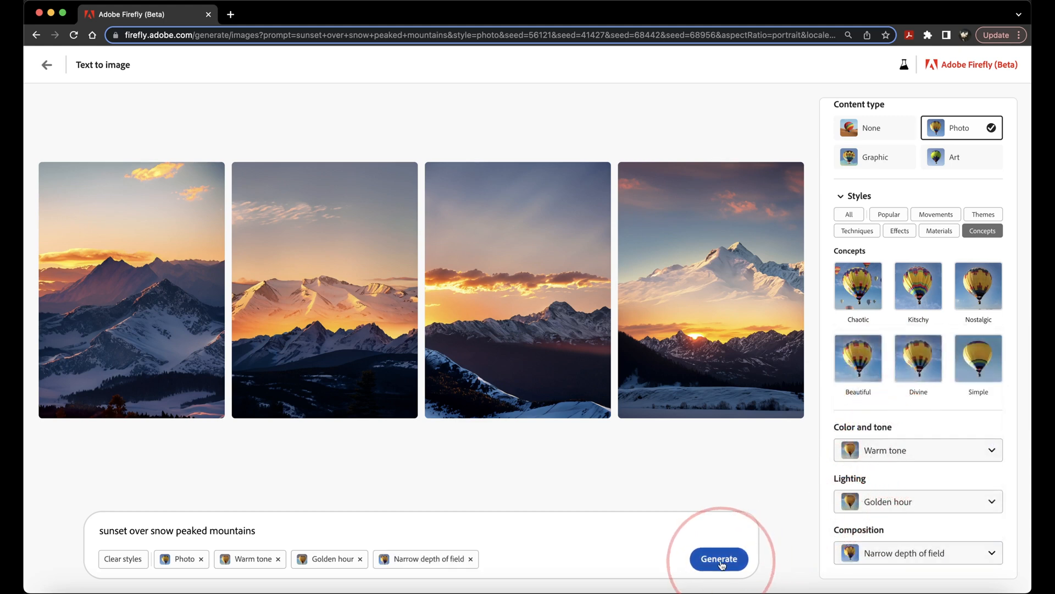
{"action": "left_click", "coordinate": [718, 558]}
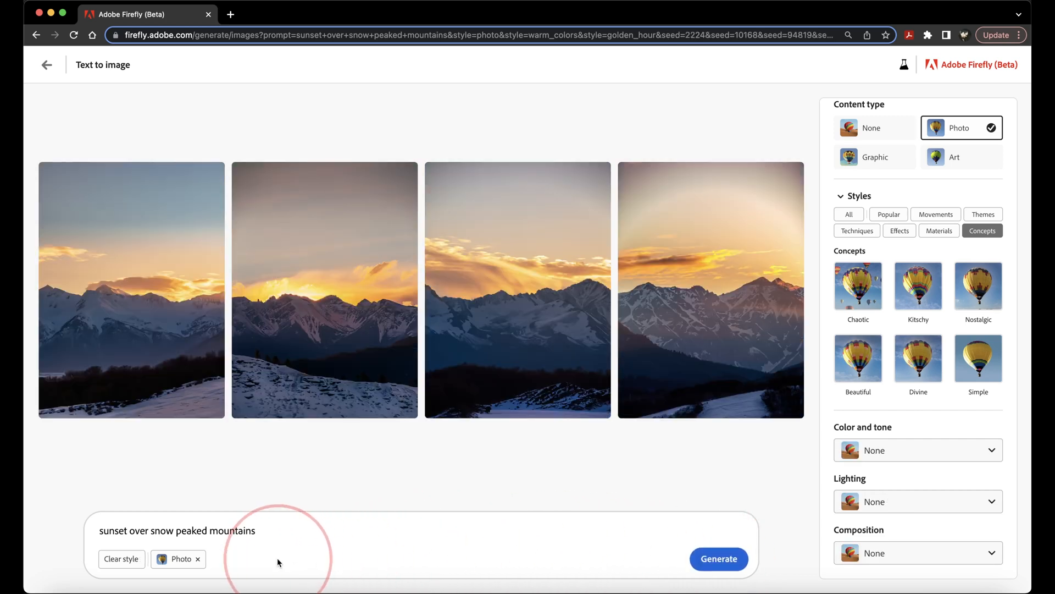
Refresh the sunset photos and give the first one a thumbs-up
{"action": "left_click", "coordinate": [717, 559]}
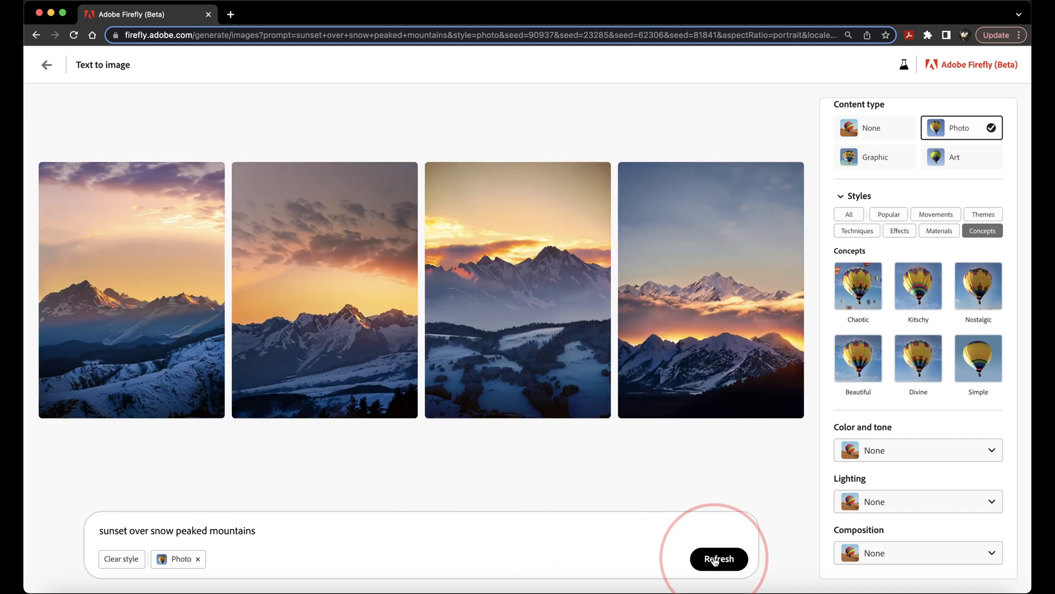
{"action": "mouse_move", "coordinate": [570, 367]}
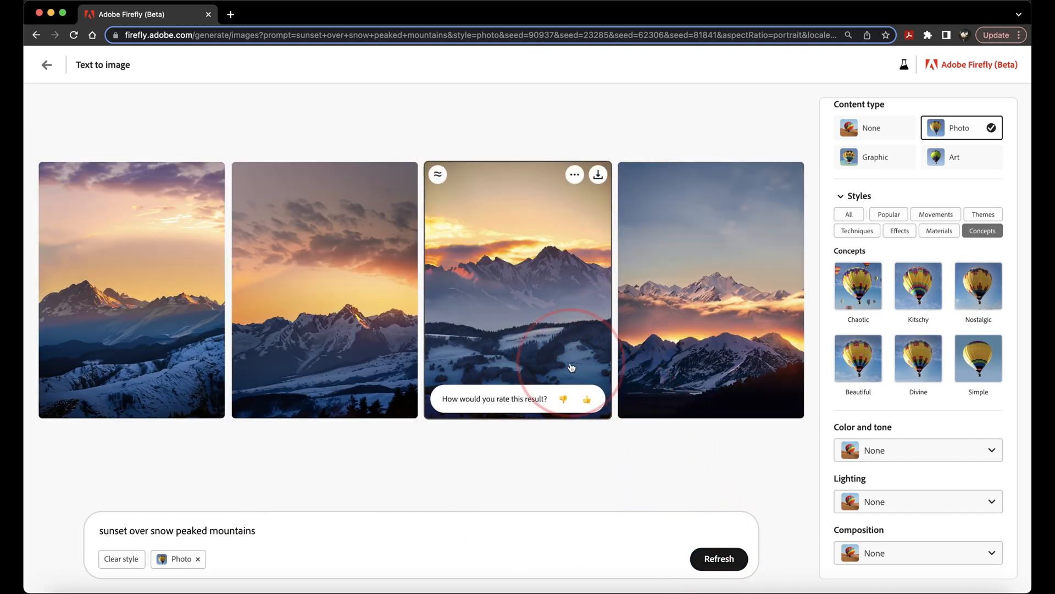
{"action": "mouse_move", "coordinate": [134, 329]}
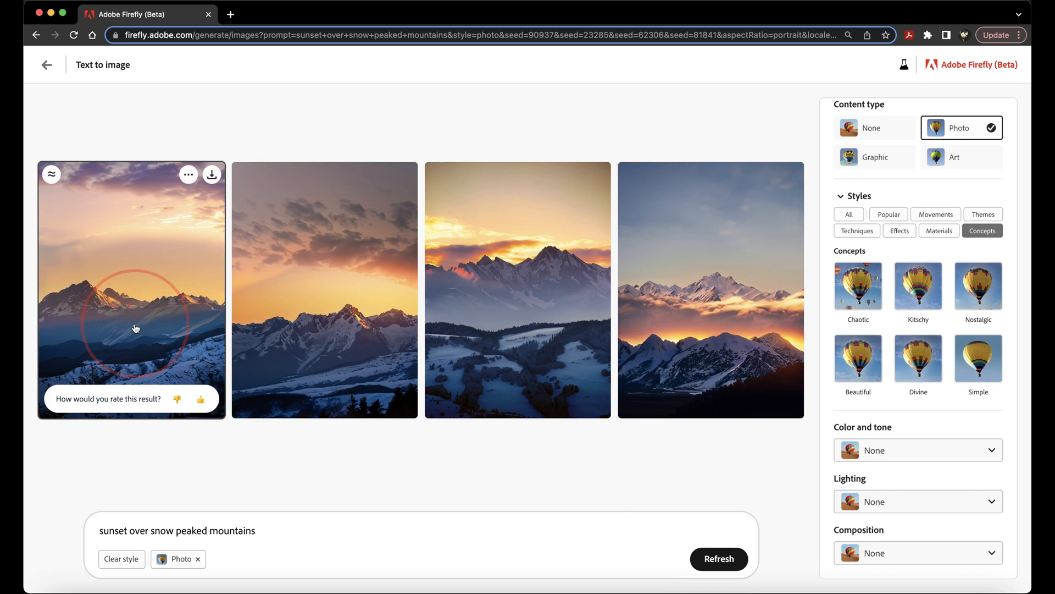
{"action": "left_click", "coordinate": [202, 398]}
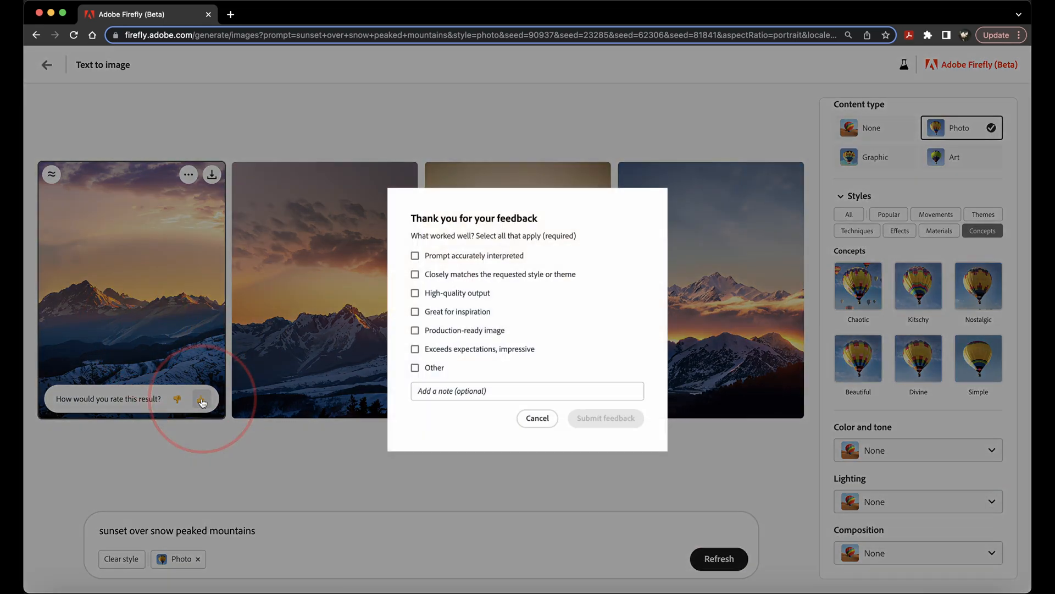
{"action": "mouse_move", "coordinate": [212, 395]}
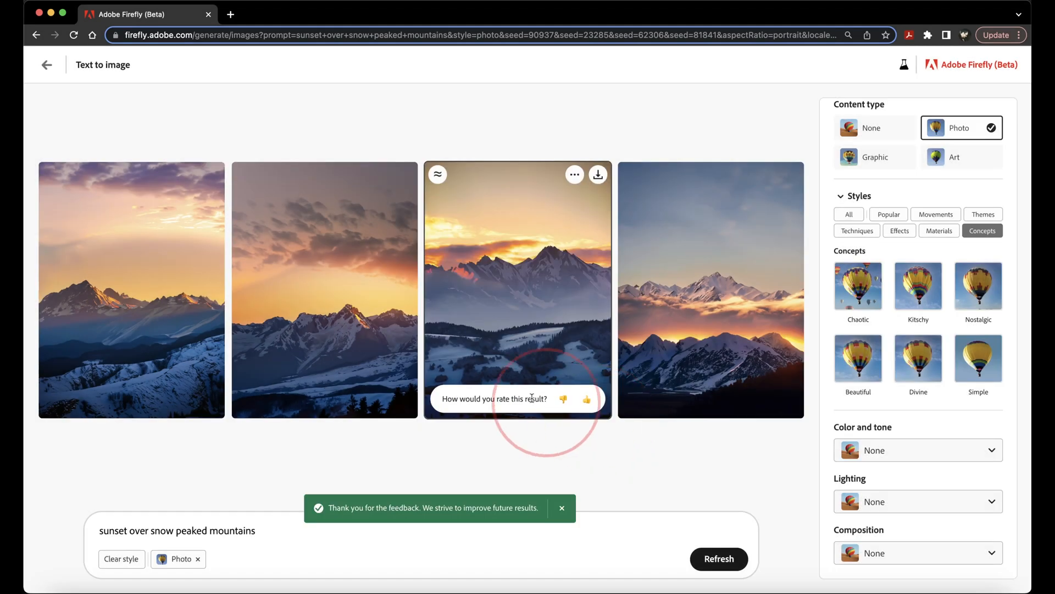
{"action": "mouse_move", "coordinate": [83, 224]}
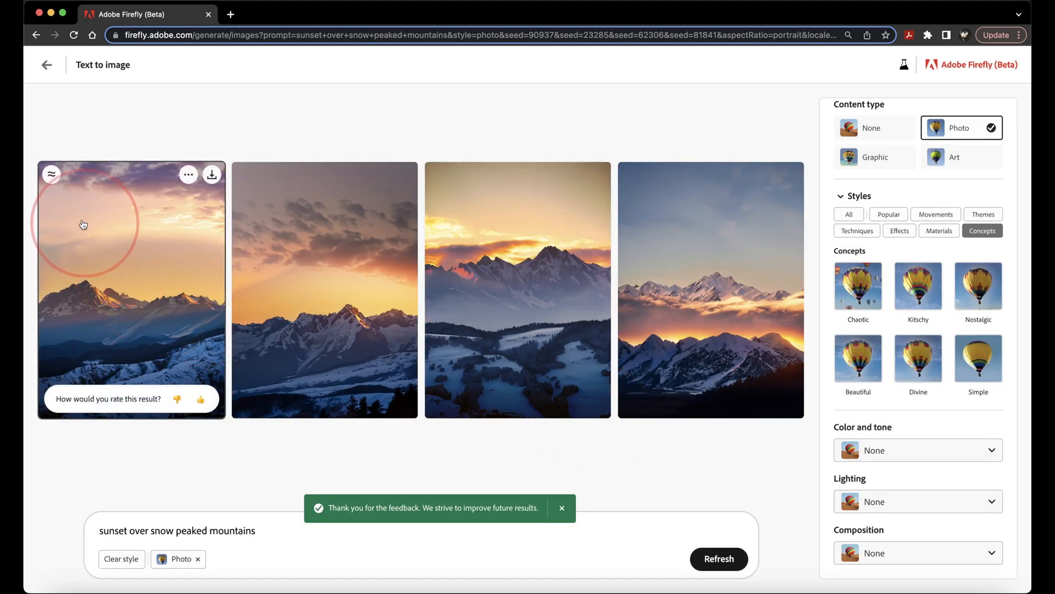
{"action": "mouse_move", "coordinate": [51, 175]}
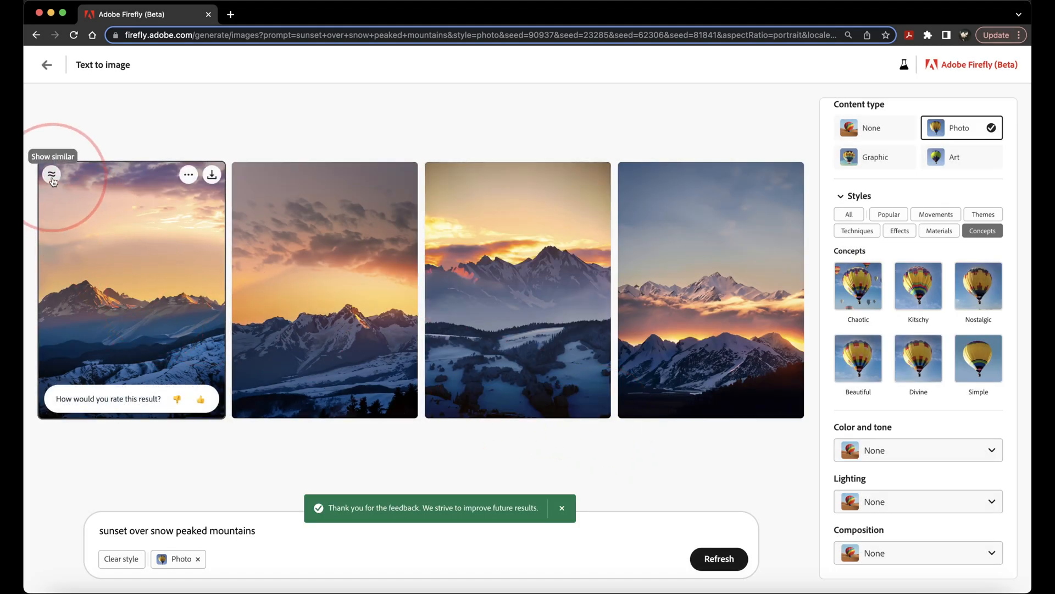
Show similar variations of the first photo and bring up its options menu
{"action": "left_click", "coordinate": [718, 558]}
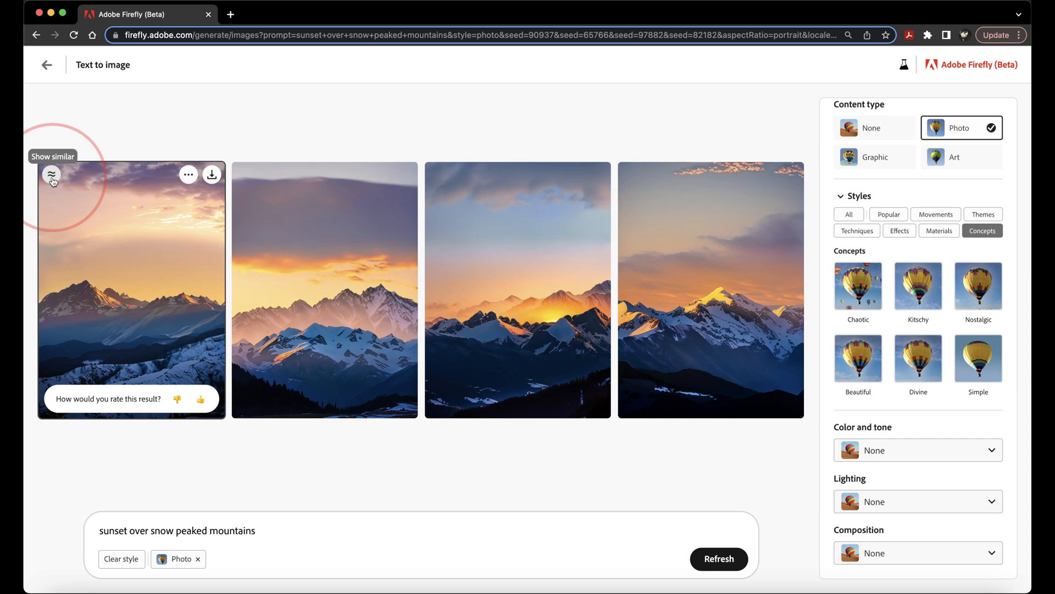
{"action": "mouse_move", "coordinate": [189, 175]}
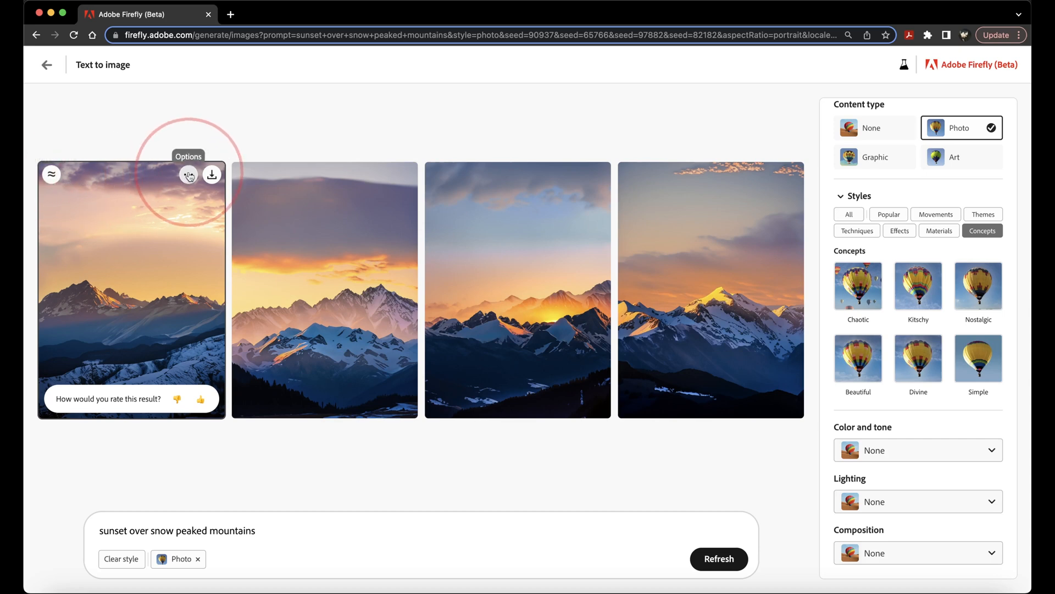
{"action": "left_click", "coordinate": [188, 175]}
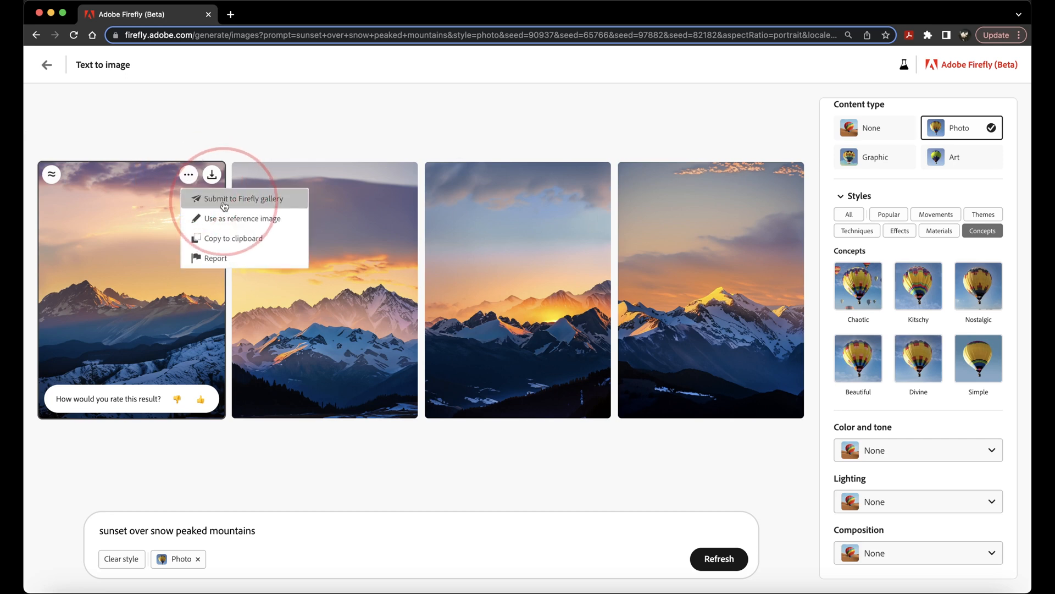
{"action": "mouse_move", "coordinate": [226, 238]}
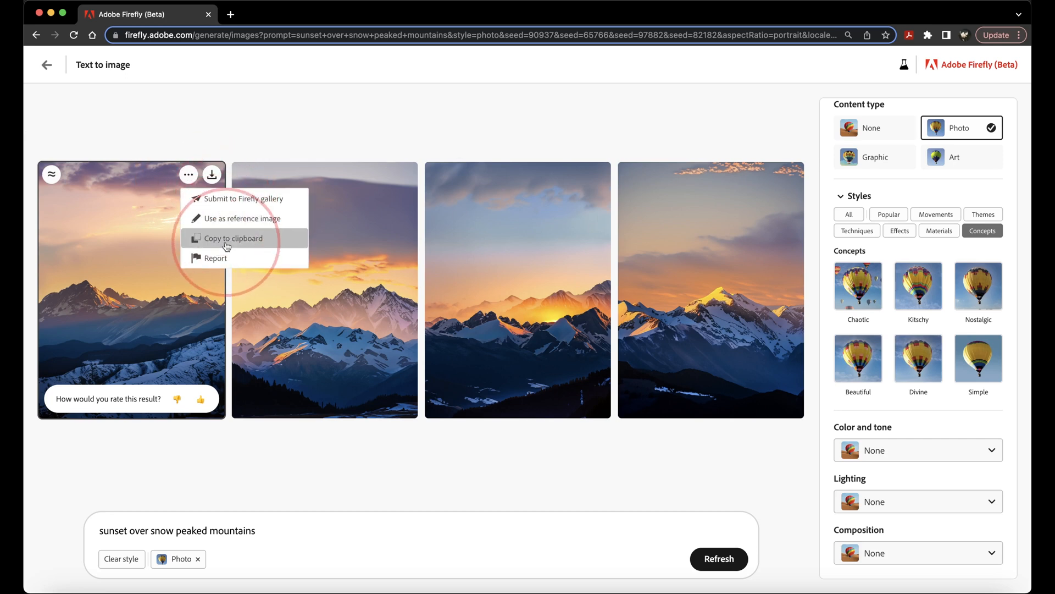
{"action": "mouse_move", "coordinate": [211, 175]}
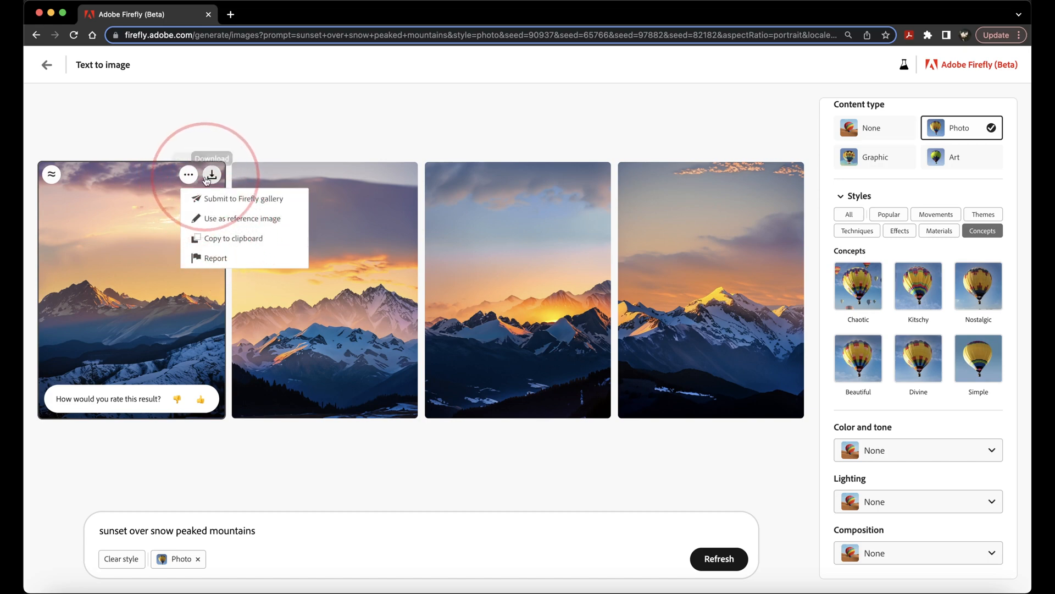
Download the first sunset photo, confirm the content credentials notice, and open it in Preview
{"action": "left_click", "coordinate": [211, 175]}
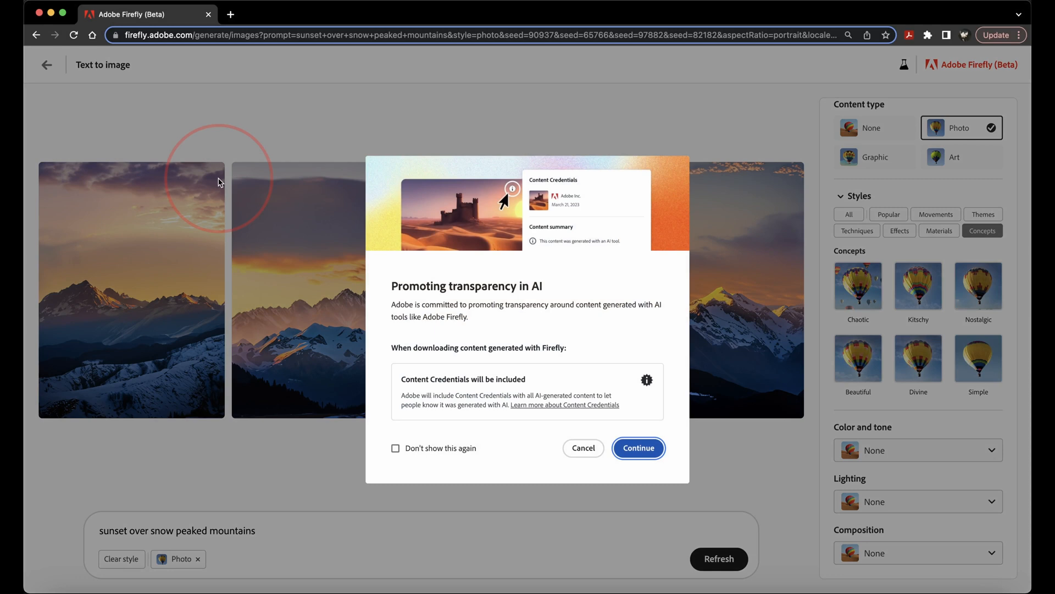
{"action": "mouse_move", "coordinate": [508, 335]}
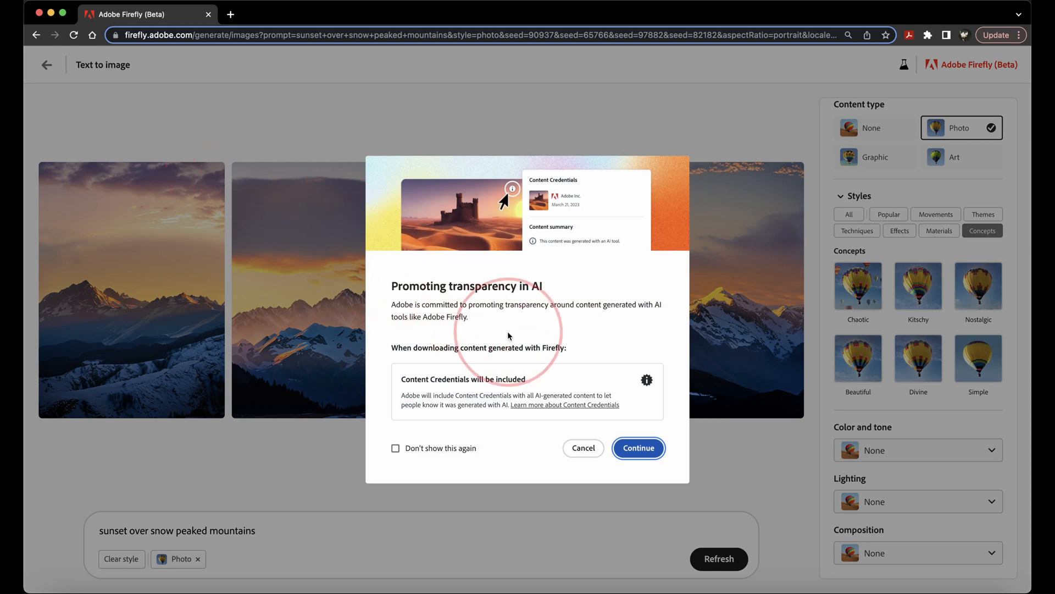
{"action": "mouse_move", "coordinate": [702, 335]}
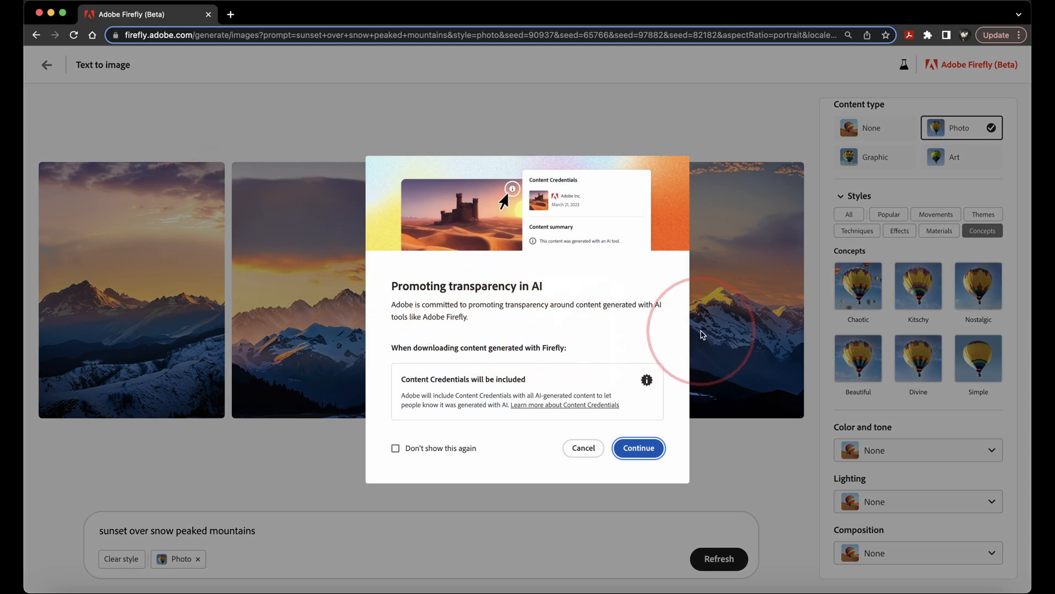
{"action": "mouse_move", "coordinate": [631, 336]}
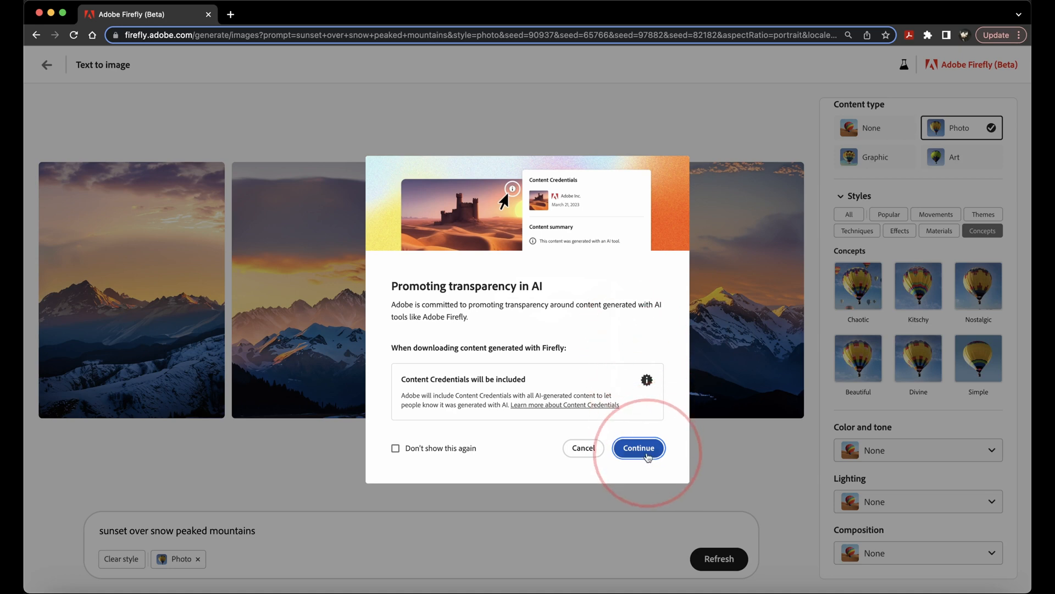
{"action": "left_click", "coordinate": [638, 447]}
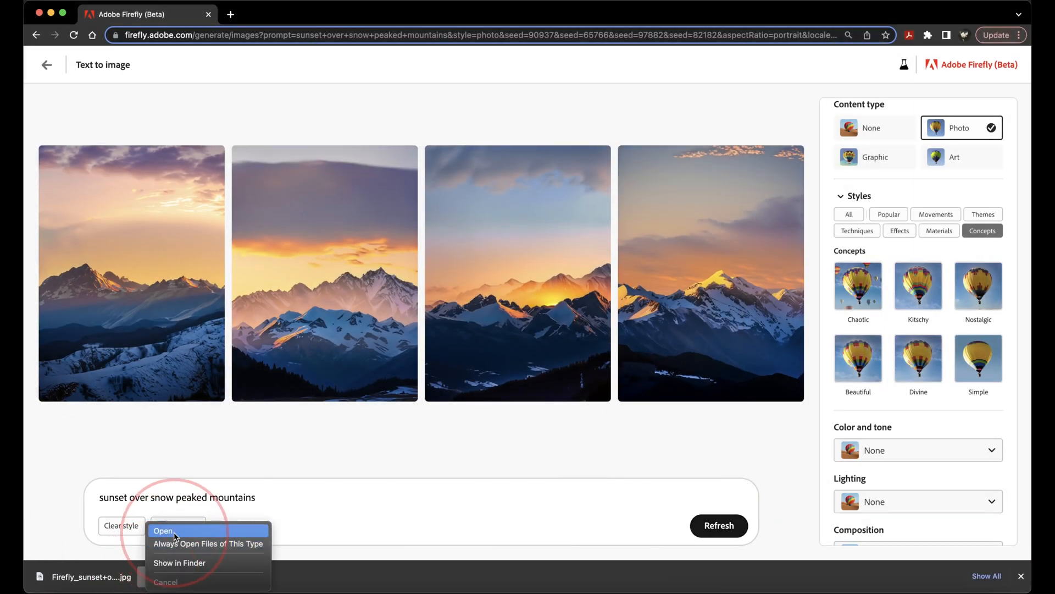
{"action": "left_click", "coordinate": [163, 530]}
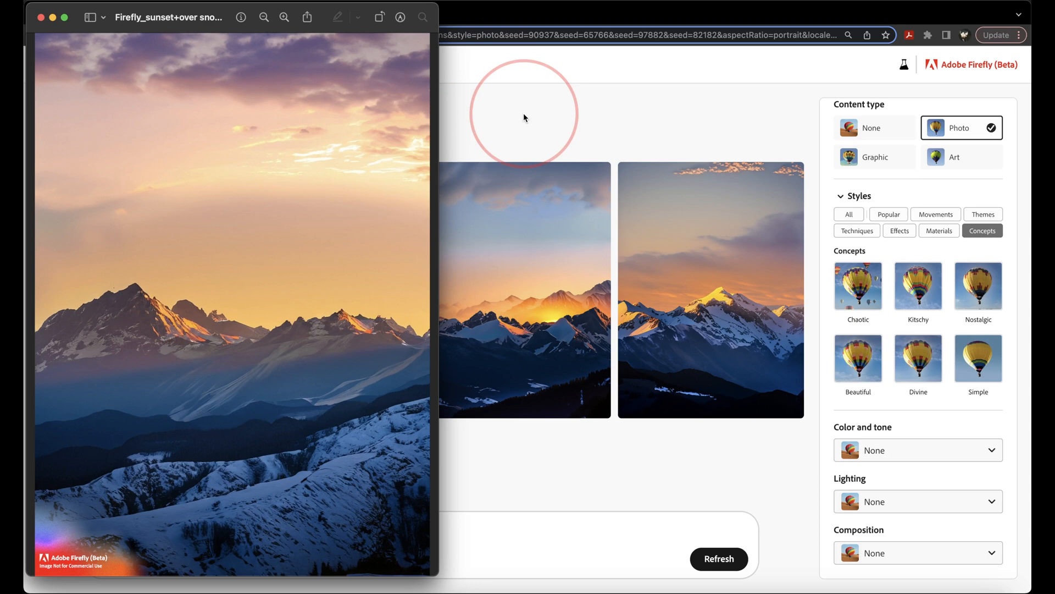